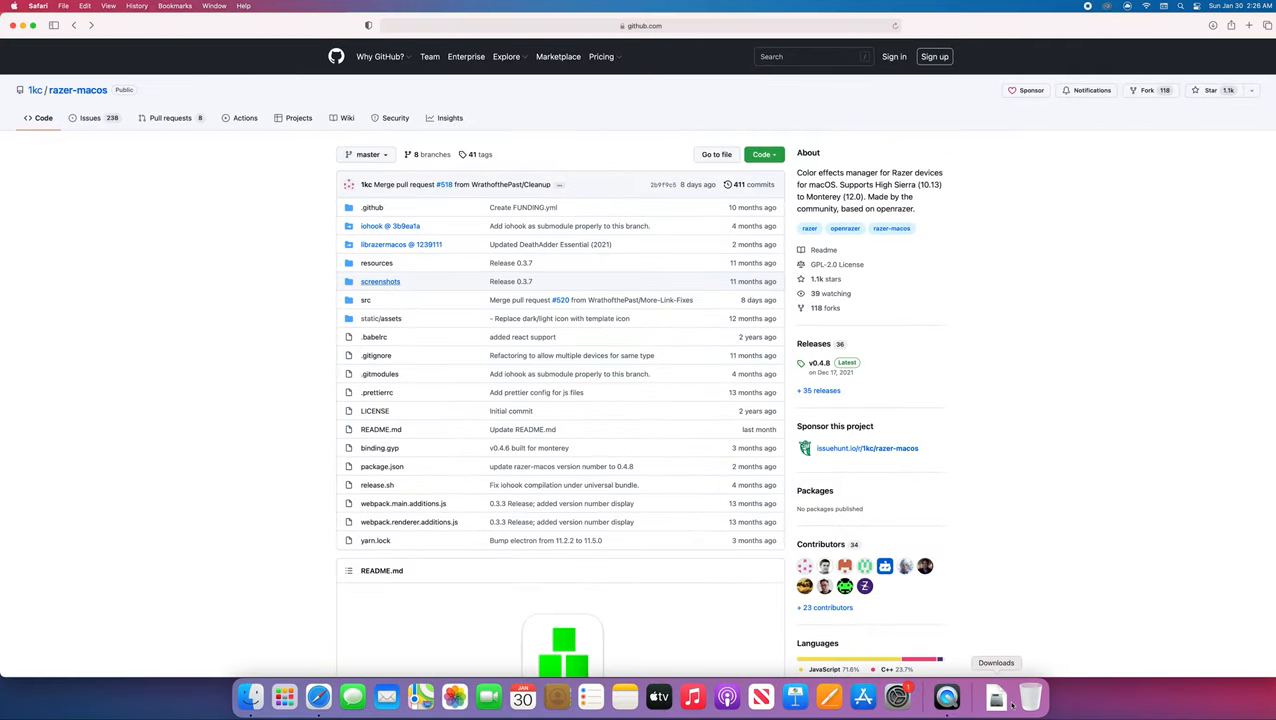
Step: Scroll through the Razer macOS README and go to the Latest release page
{"action": "scroll", "scroll_direction": "down", "scroll_amount": 3}
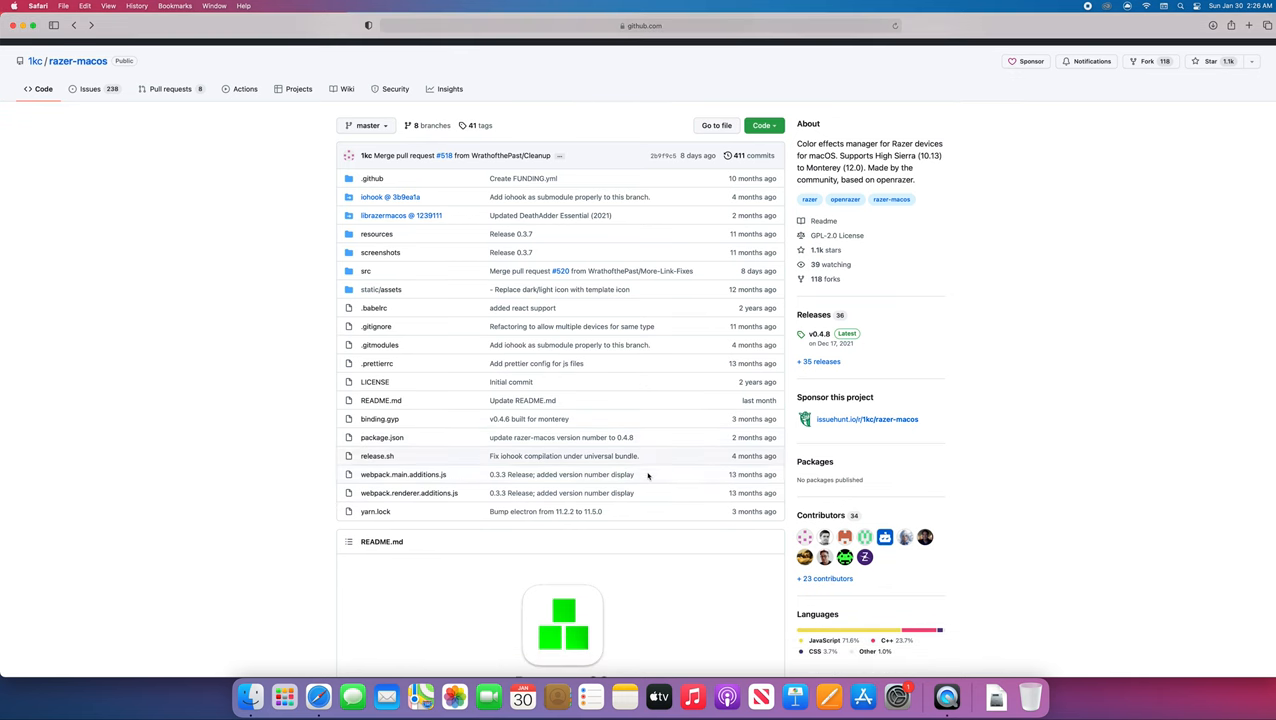
{"action": "scroll", "scroll_direction": "down", "scroll_amount": 3}
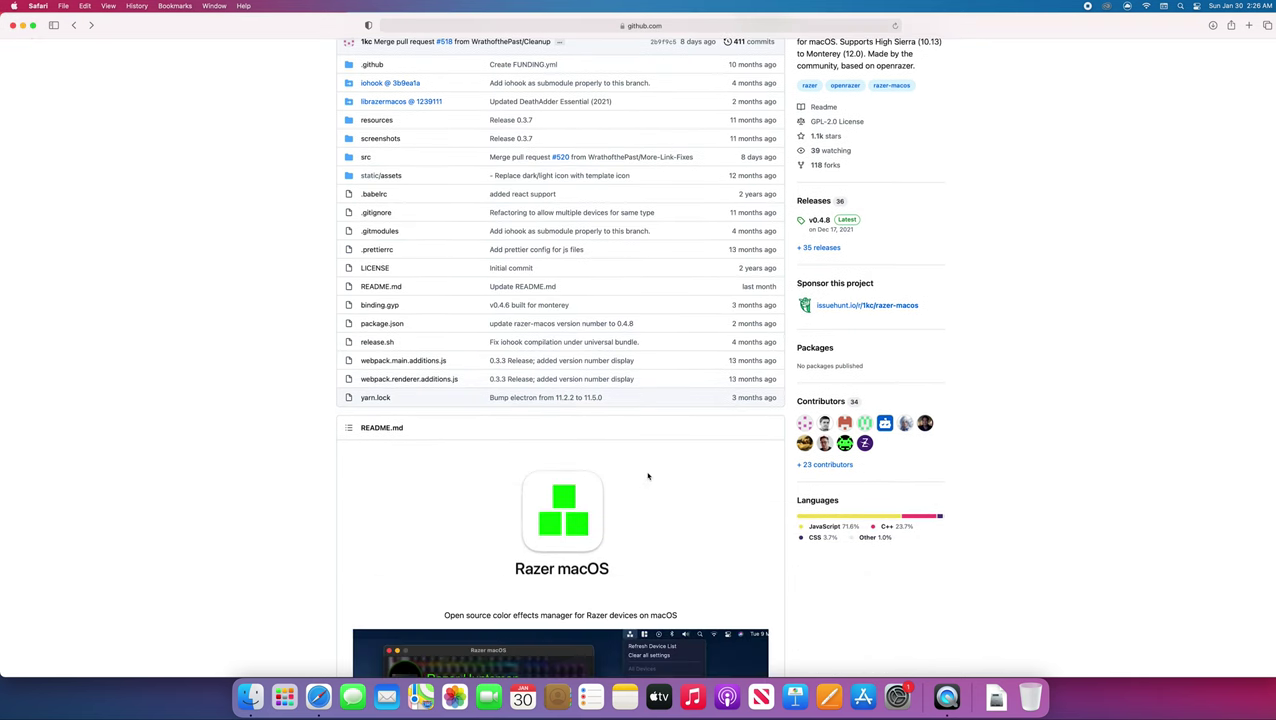
{"action": "scroll", "scroll_direction": "down", "scroll_amount": 3}
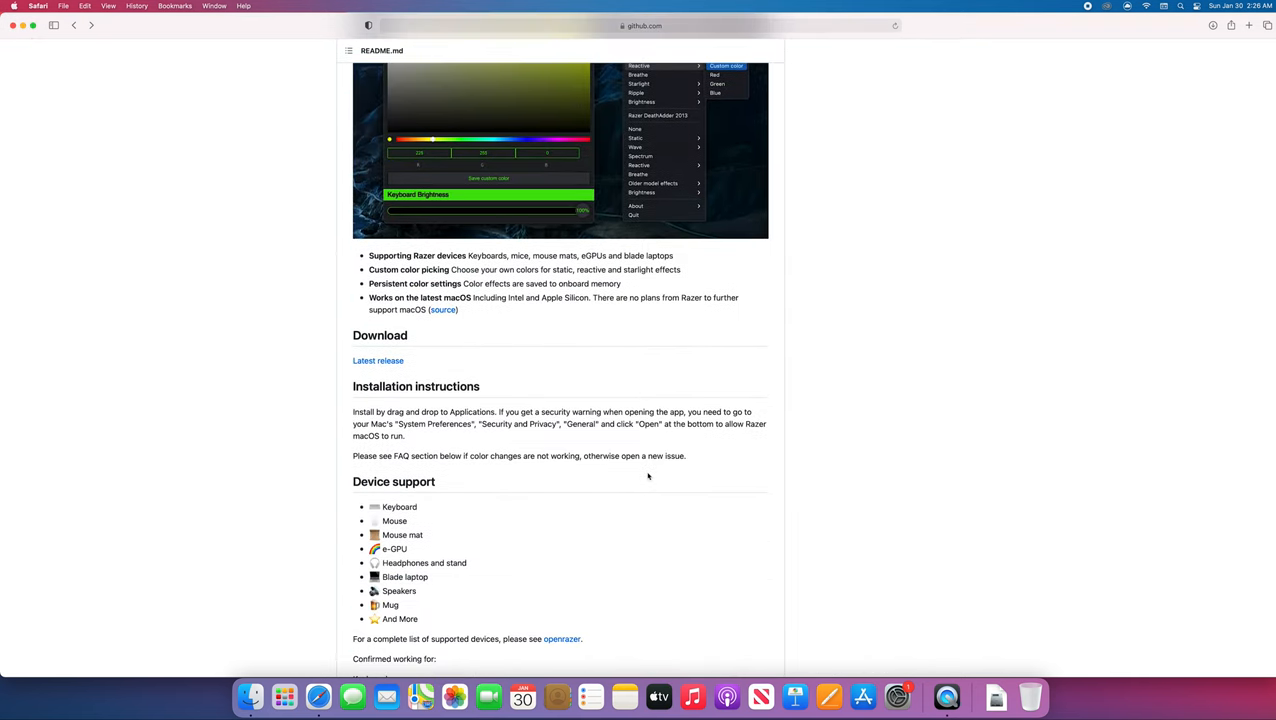
{"action": "scroll", "scroll_direction": "down", "scroll_amount": 3}
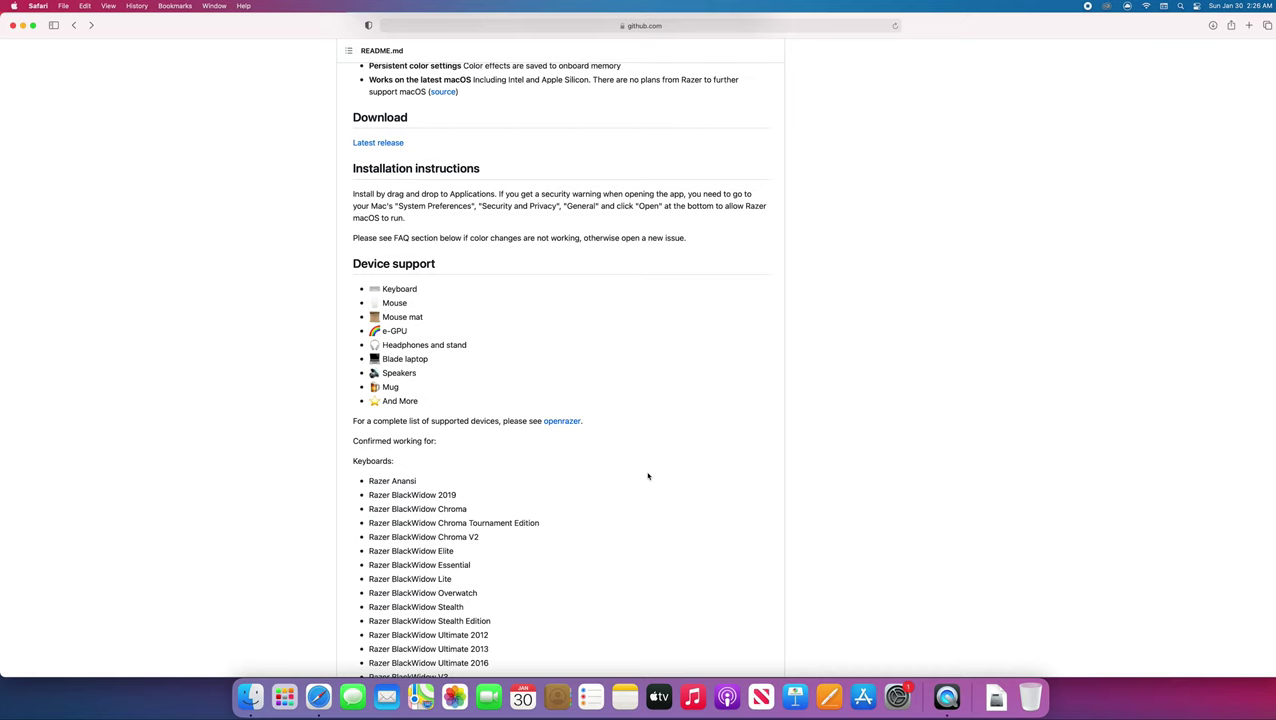
{"action": "mouse_move", "coordinate": [368, 152]}
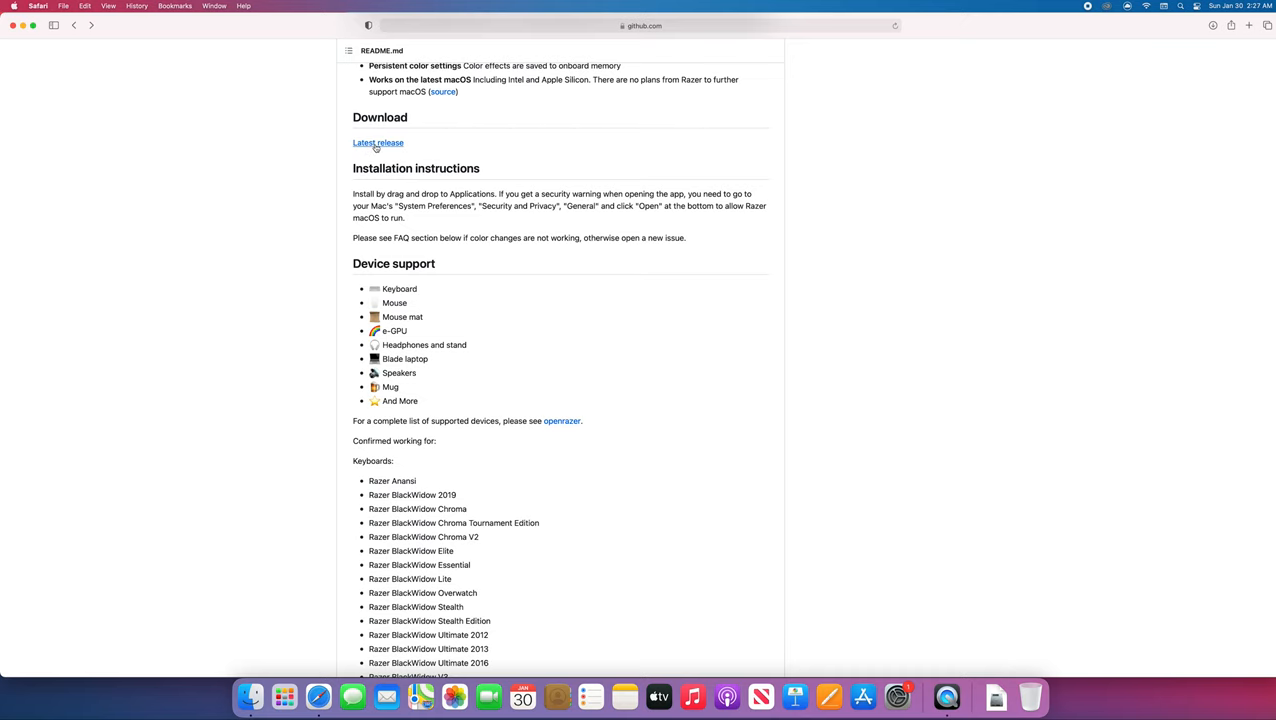
{"action": "left_click", "coordinate": [378, 142]}
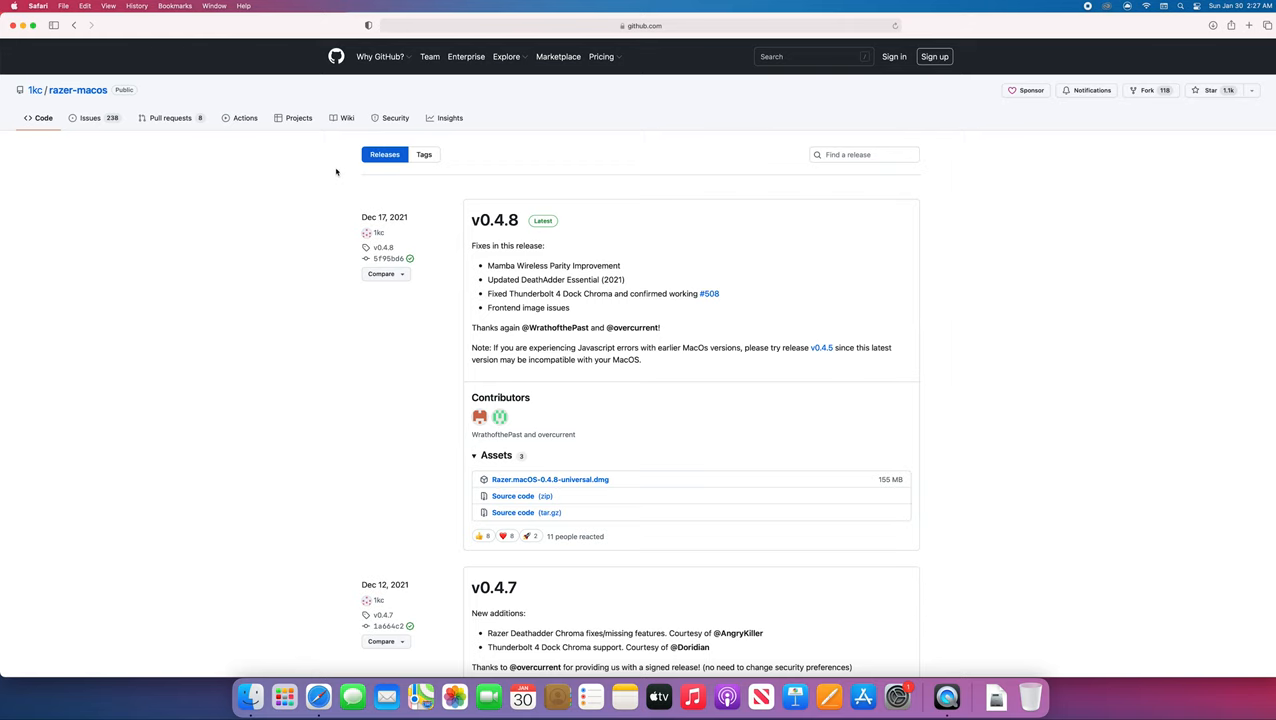
Step: Download the Razer.macOS-0.4.8-universal.dmg asset so its disk image opens
{"action": "scroll", "scroll_direction": "down", "scroll_amount": 3}
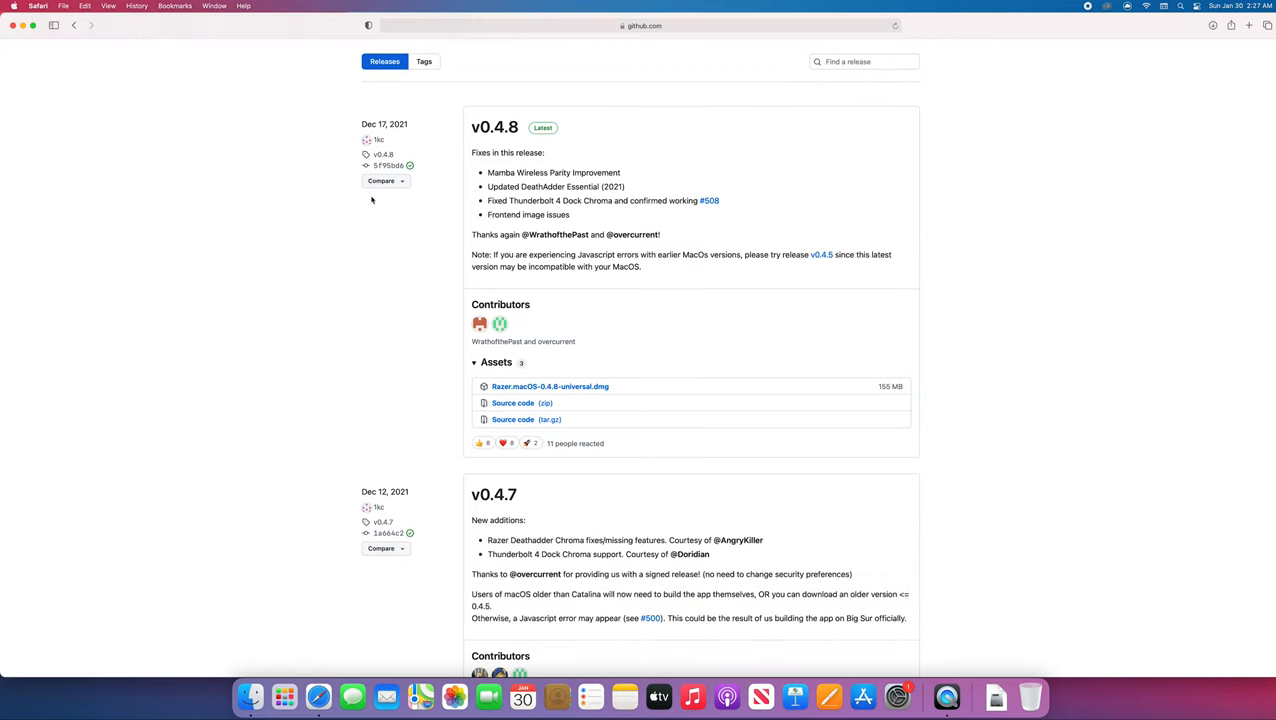
{"action": "scroll", "scroll_direction": "down", "scroll_amount": 3}
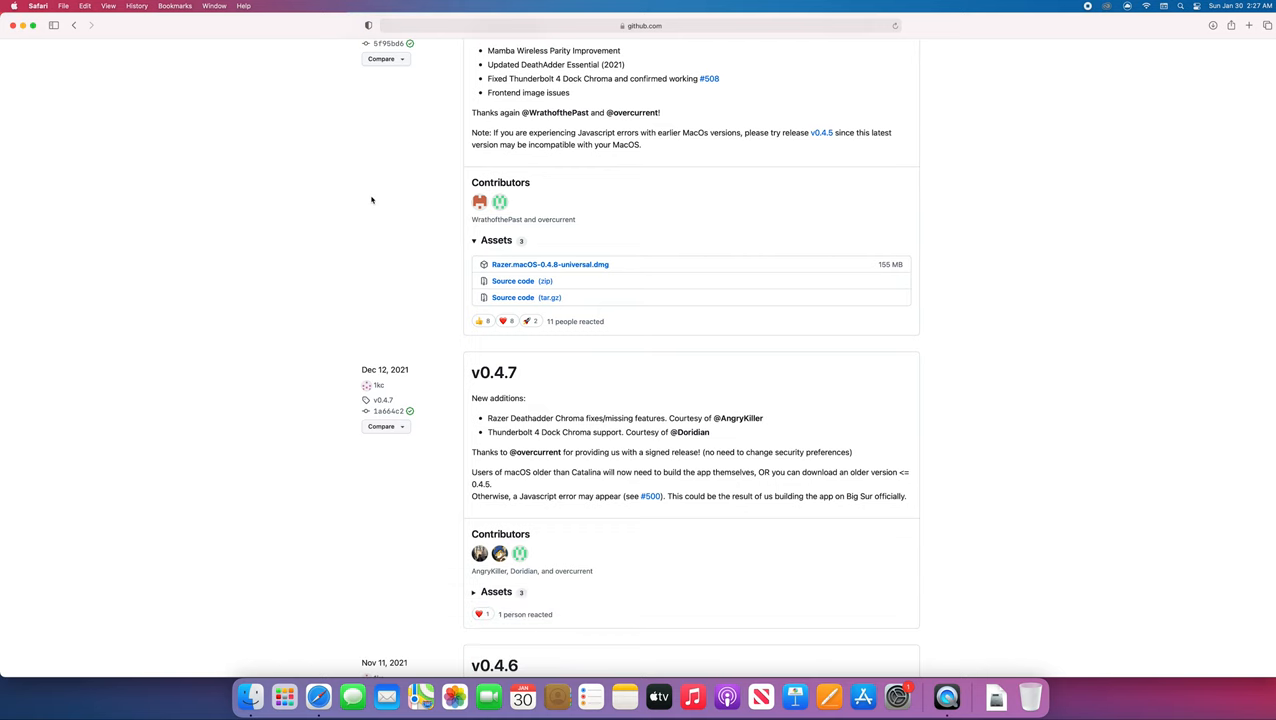
{"action": "scroll", "scroll_direction": "down", "scroll_amount": 3}
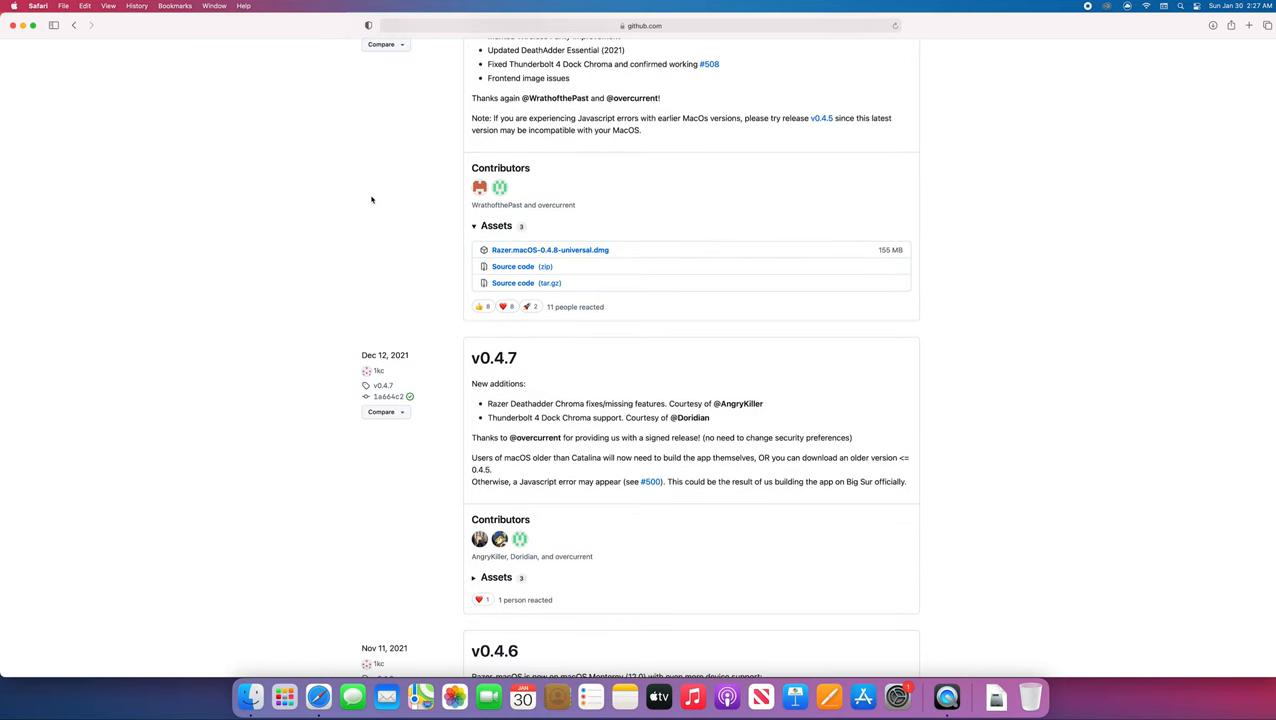
{"action": "left_click", "coordinate": [550, 248]}
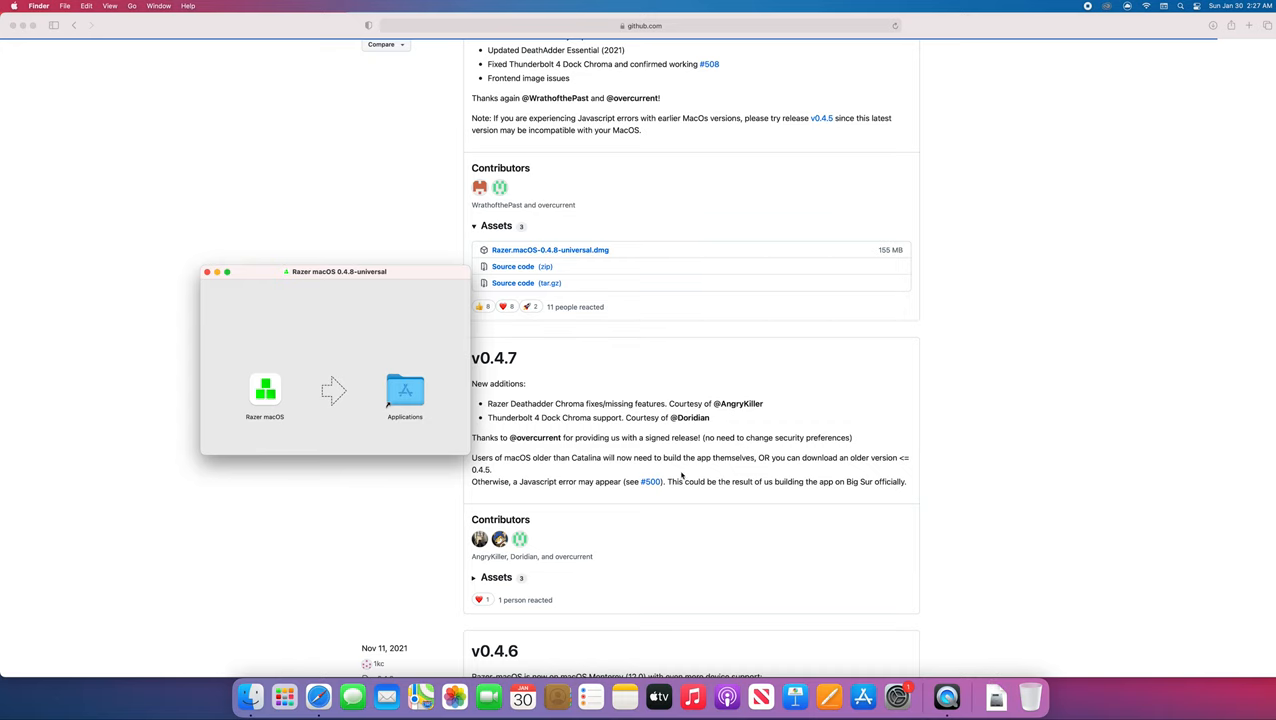
Step: Copy Razer macOS into Applications, launch it and approve the downloaded-app warning
{"action": "left_click_drag", "start_coordinate": [264, 388], "coordinate": [312, 388]}
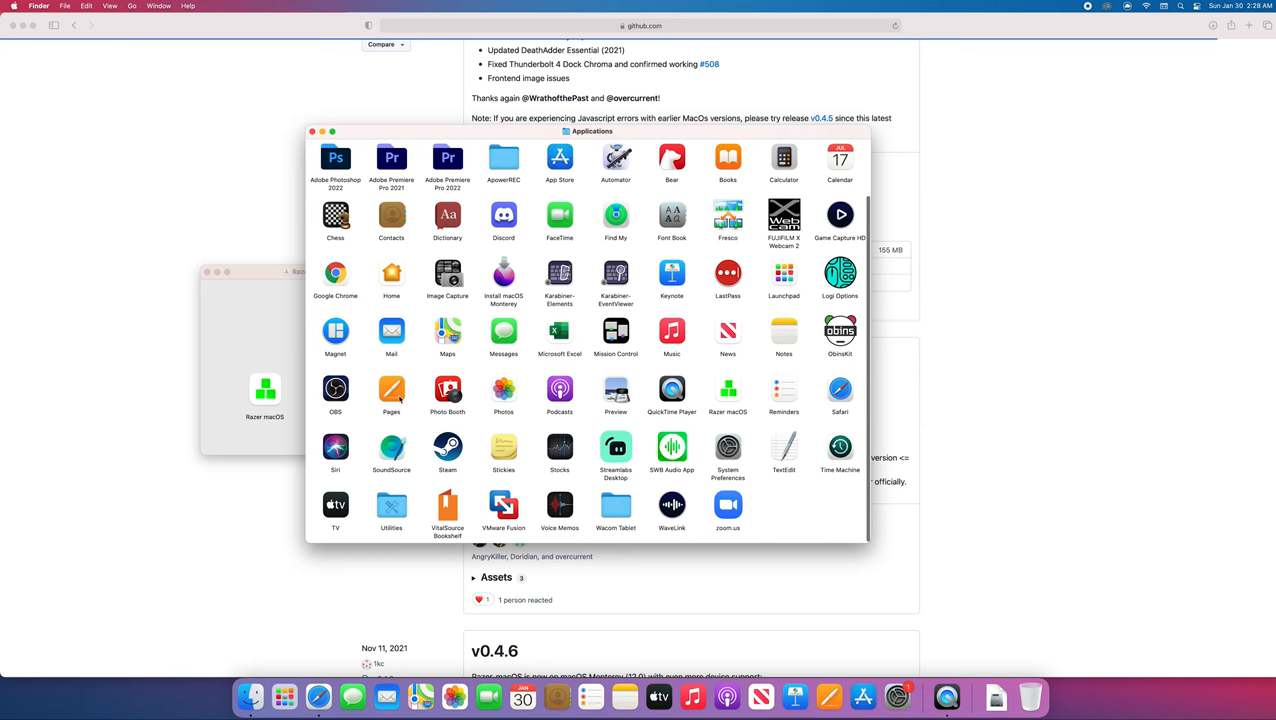
{"action": "left_click", "coordinate": [728, 390]}
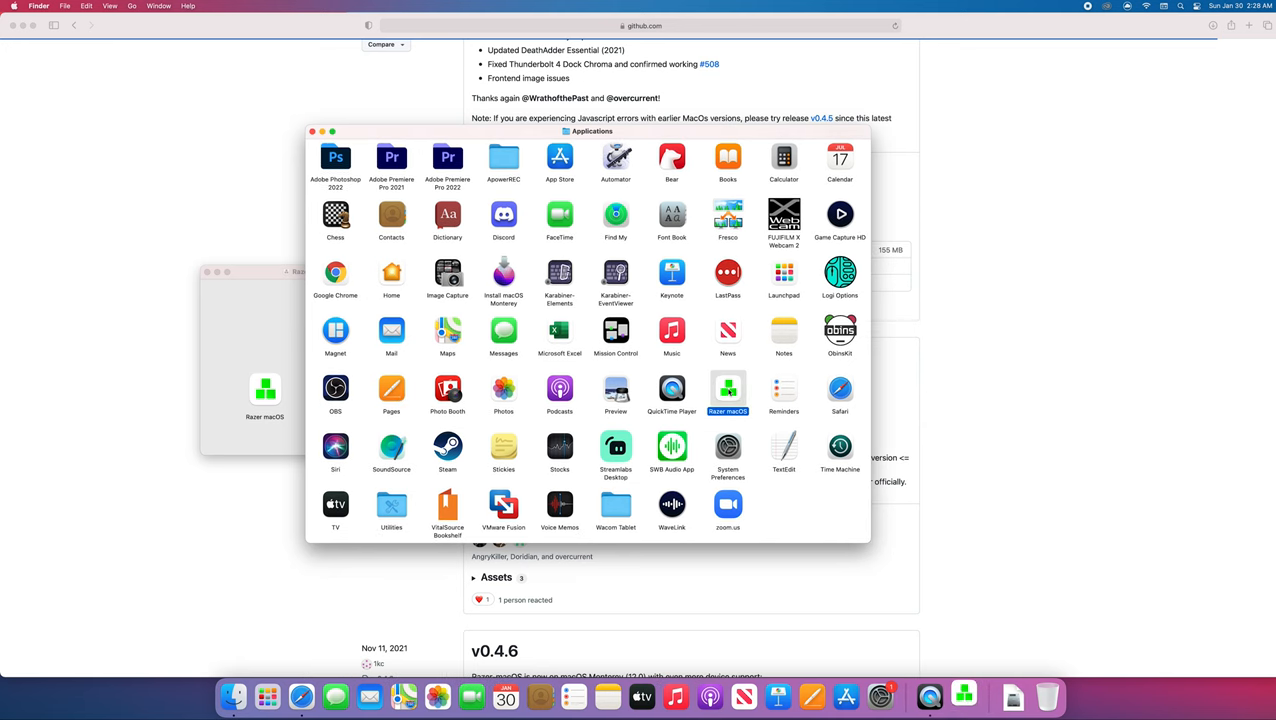
{"action": "double_click", "coordinate": [728, 390]}
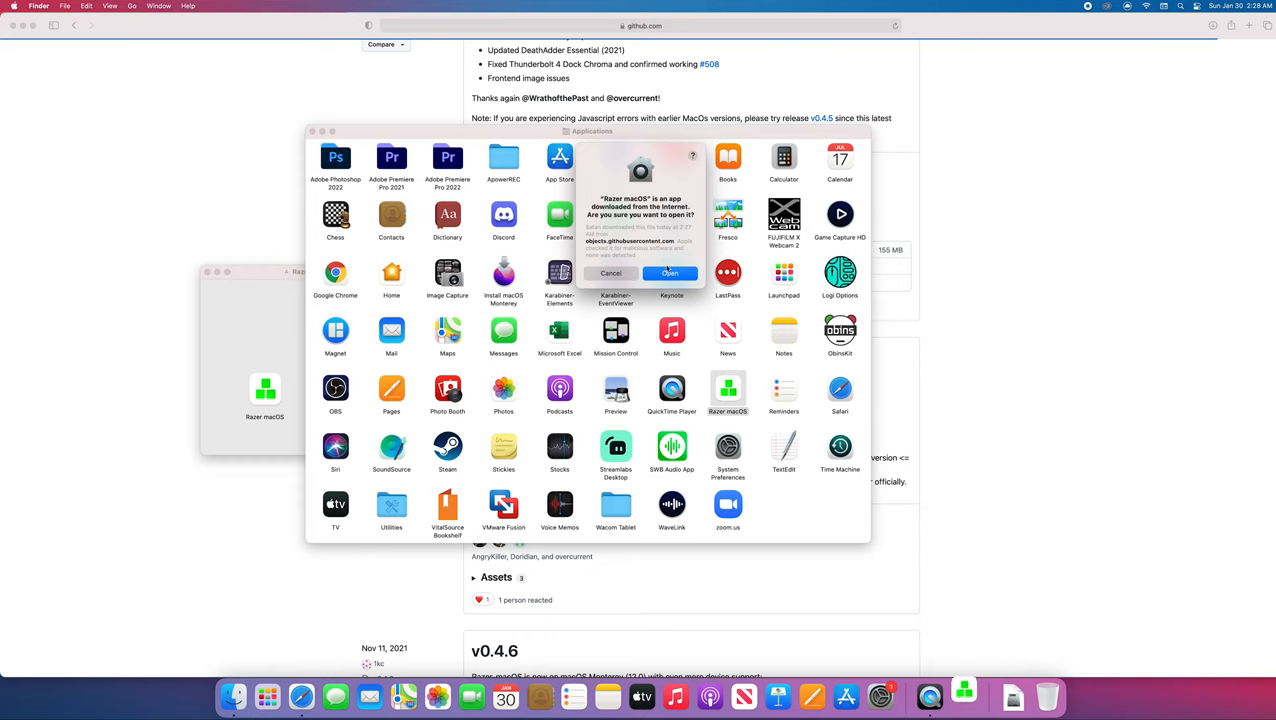
{"action": "left_click", "coordinate": [670, 272]}
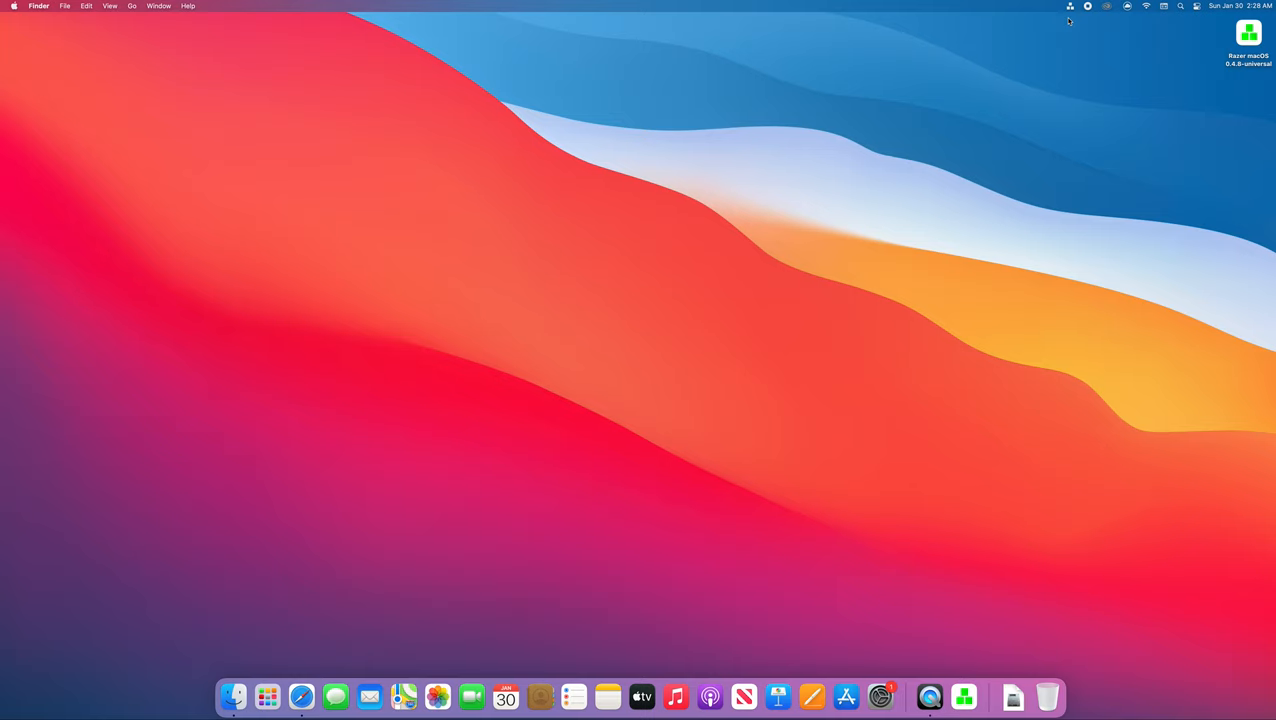
{"action": "mouse_move", "coordinate": [1066, 22]}
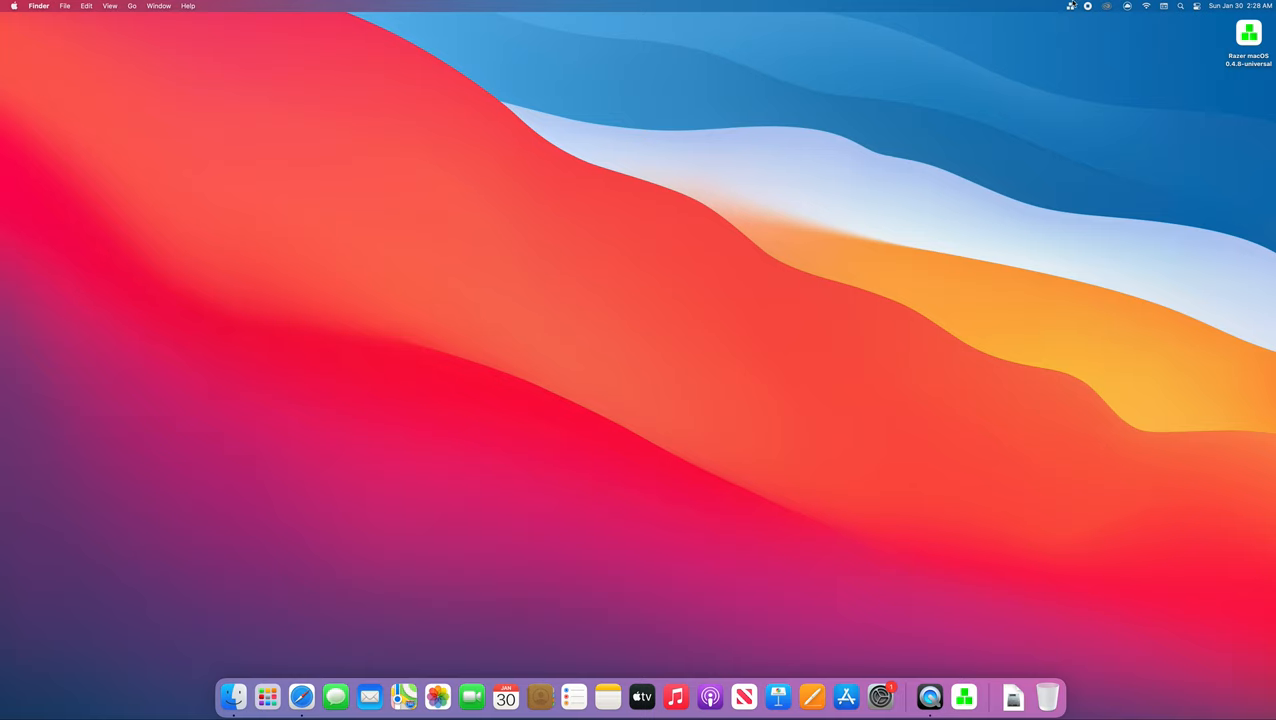
Step: From the Razer macOS menu-bar icon, open the Razer Viper Ultimate Wireless settings window
{"action": "left_click", "coordinate": [1068, 12]}
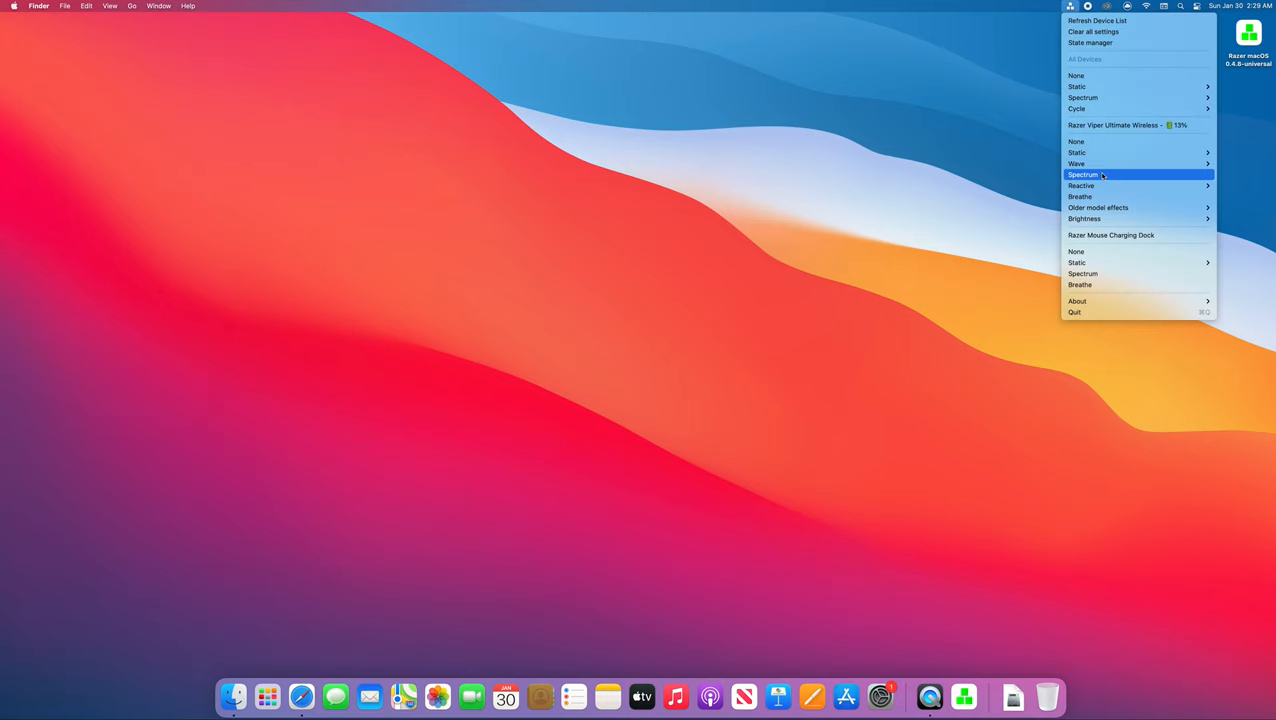
{"action": "mouse_move", "coordinate": [1100, 164]}
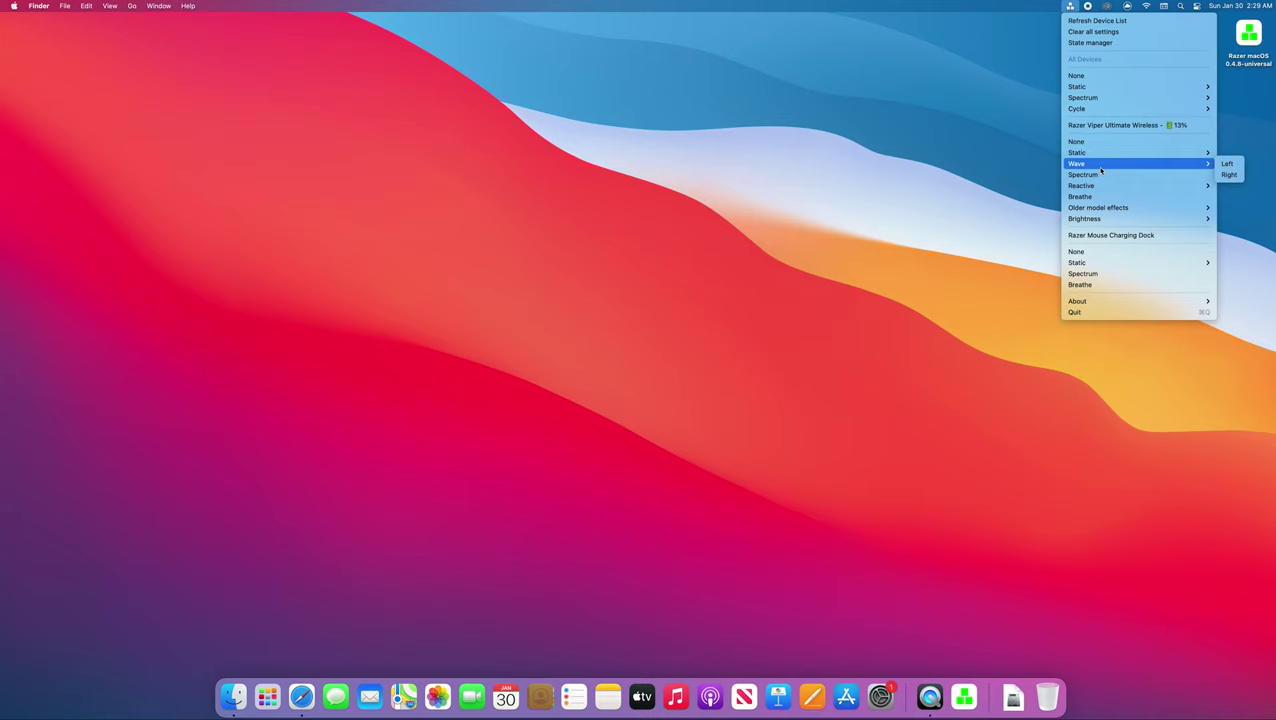
{"action": "mouse_move", "coordinate": [1110, 128]}
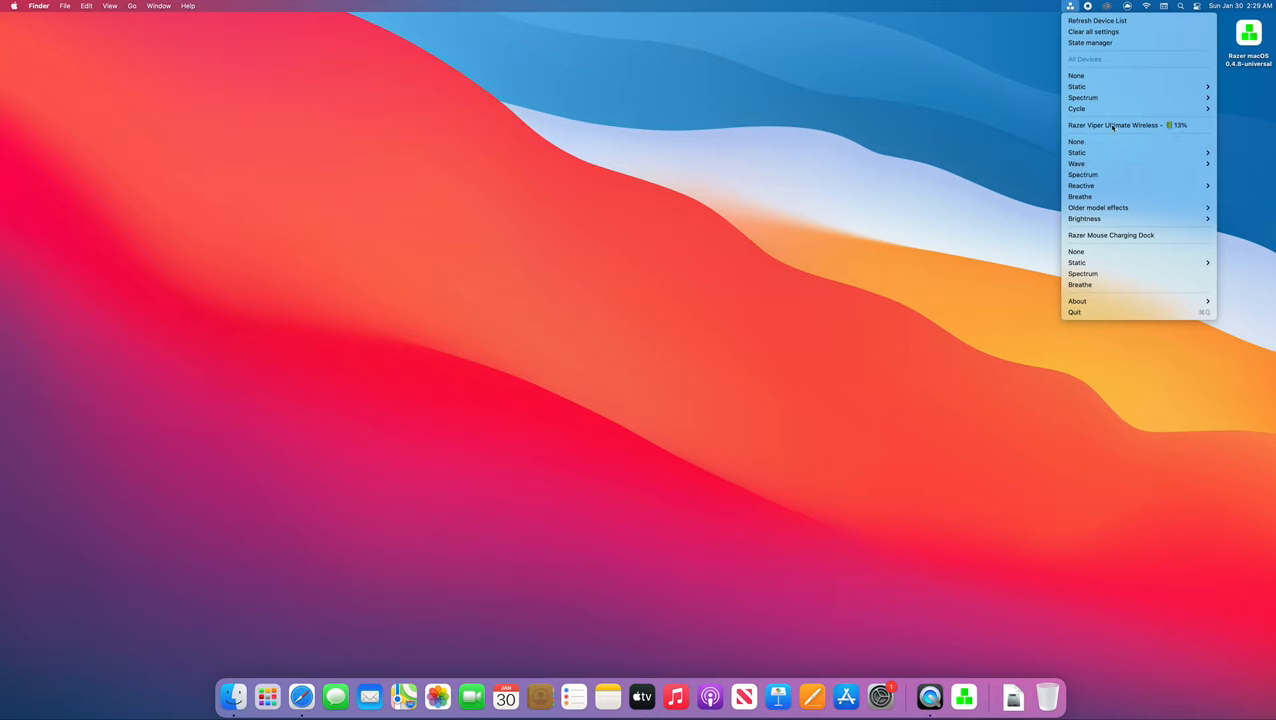
{"action": "left_click", "coordinate": [1112, 124]}
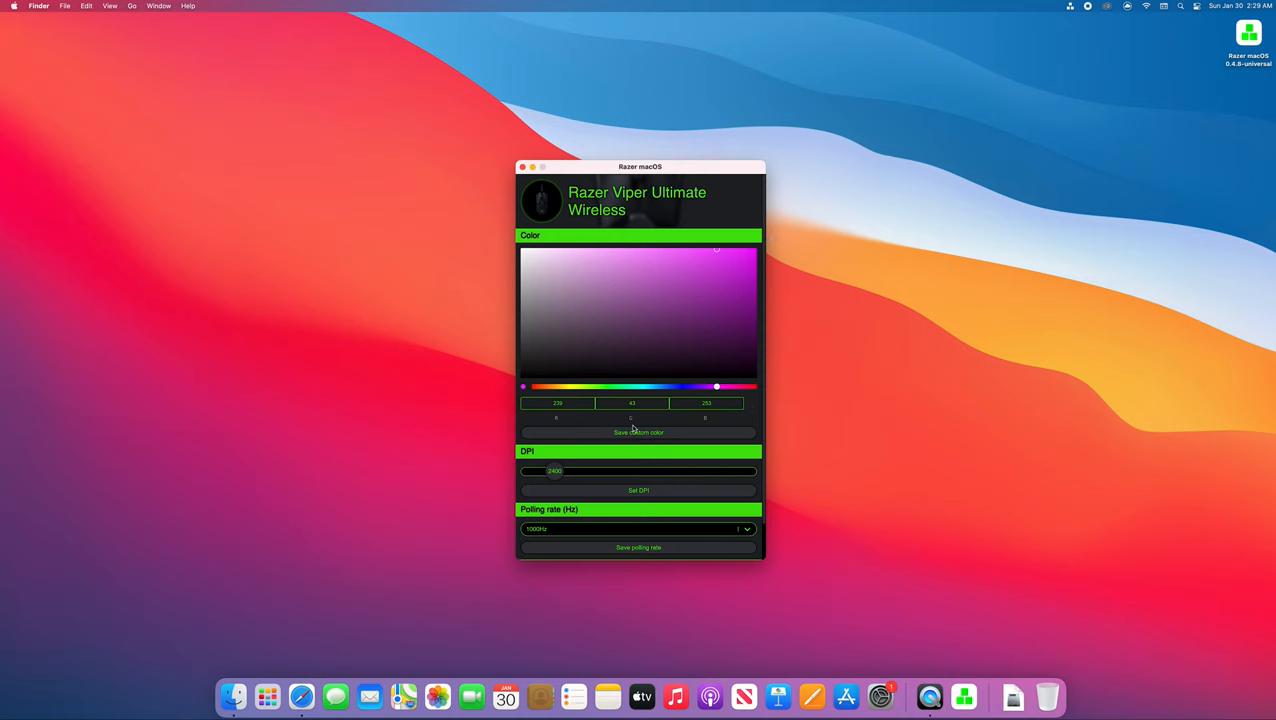
{"action": "mouse_move", "coordinate": [638, 432]}
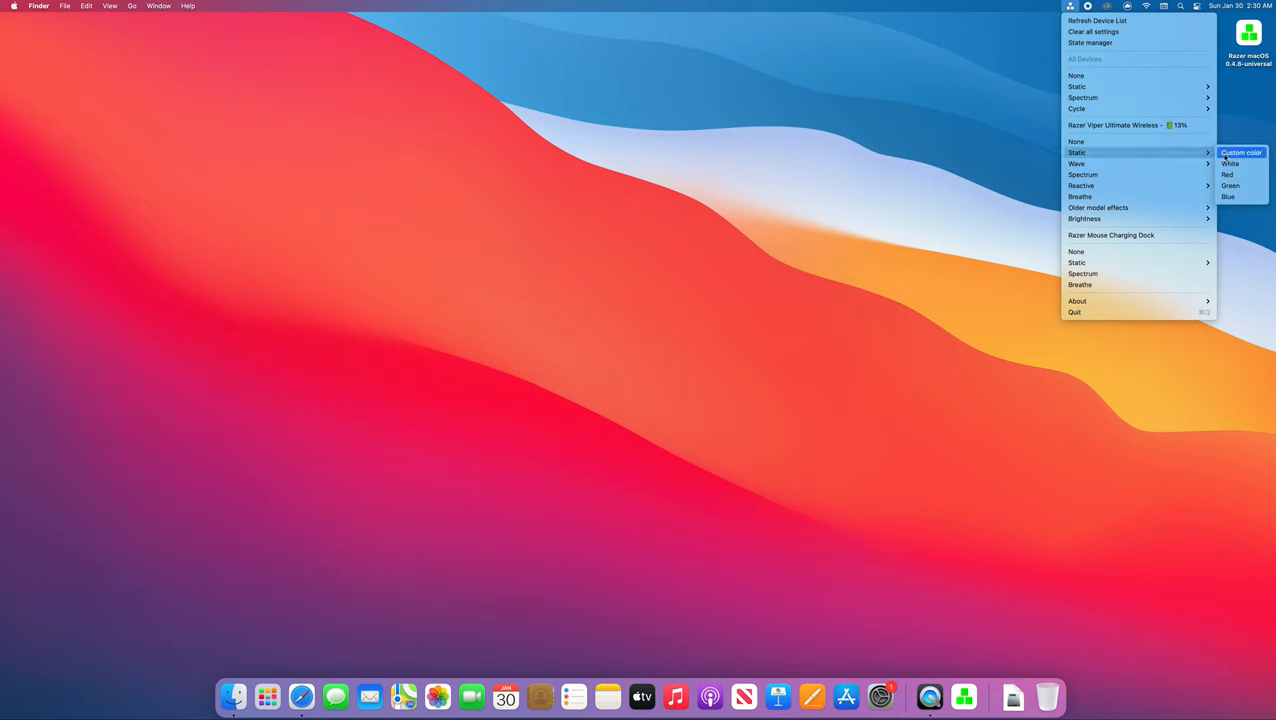
{"action": "mouse_move", "coordinate": [1130, 124]}
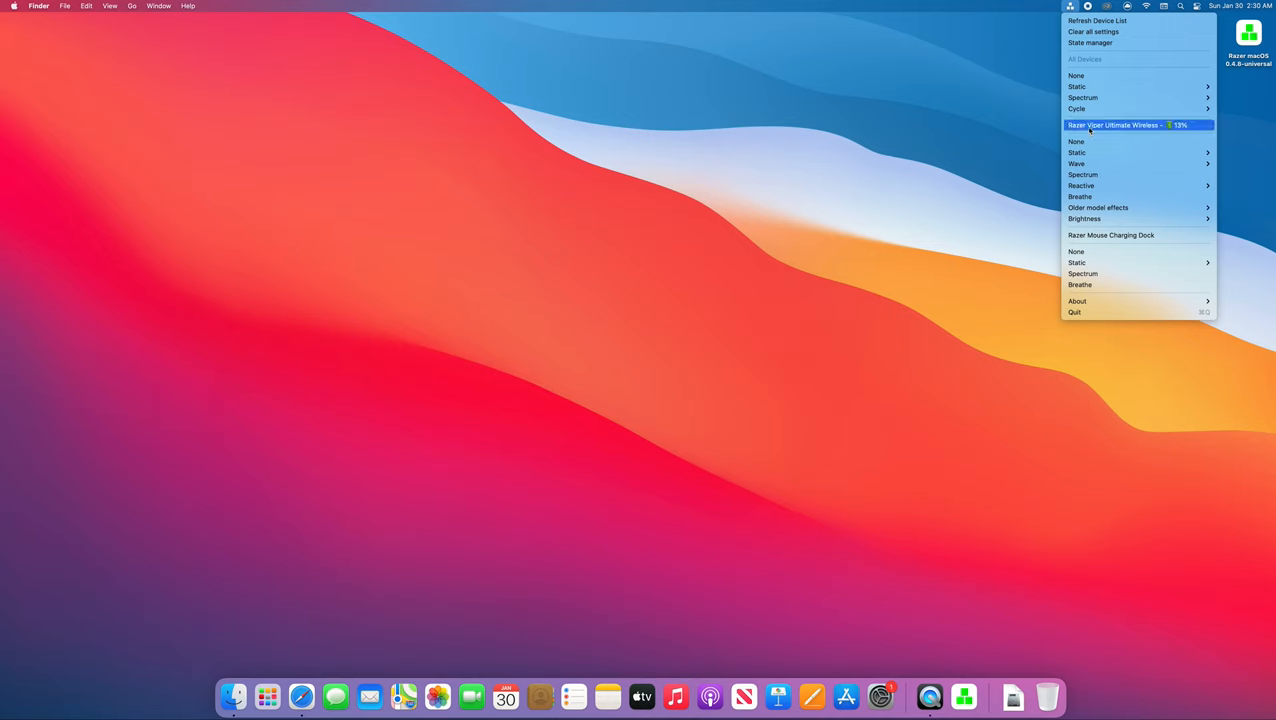
Step: In the Viper Ultimate Wireless settings, pick a teal custom static lighting colour
{"action": "left_click", "coordinate": [1120, 124]}
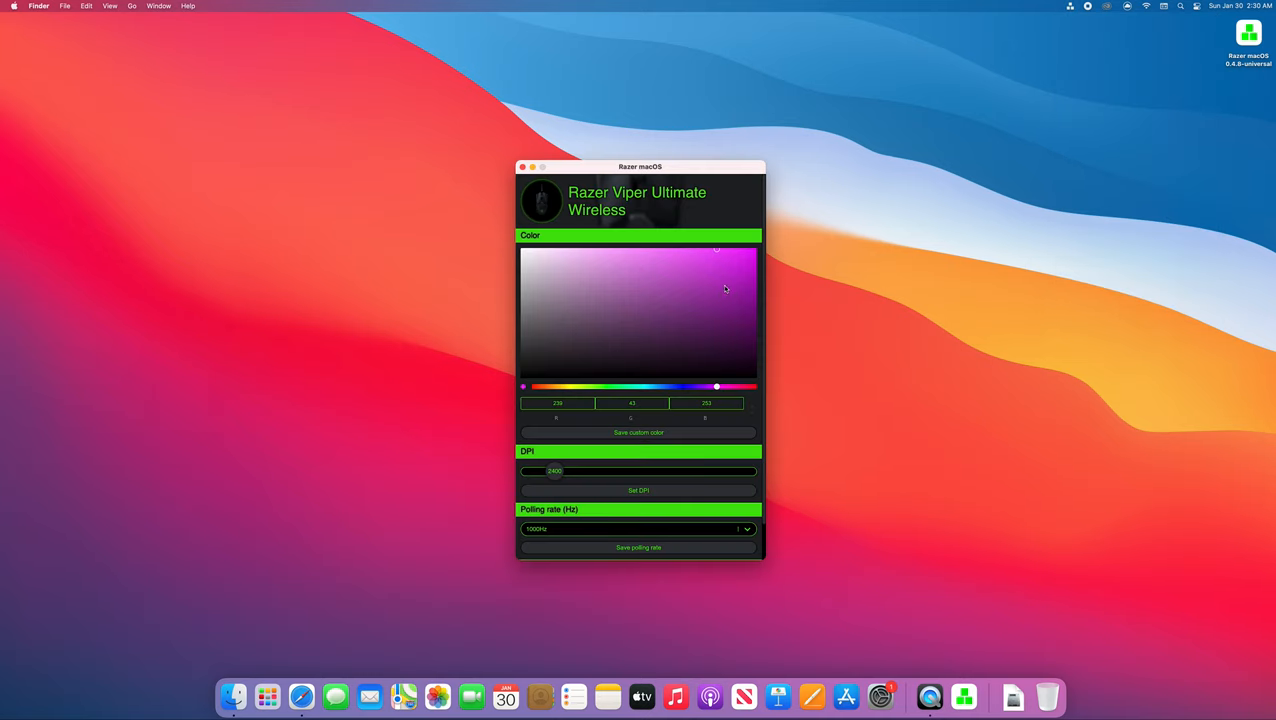
{"action": "left_click", "coordinate": [652, 256]}
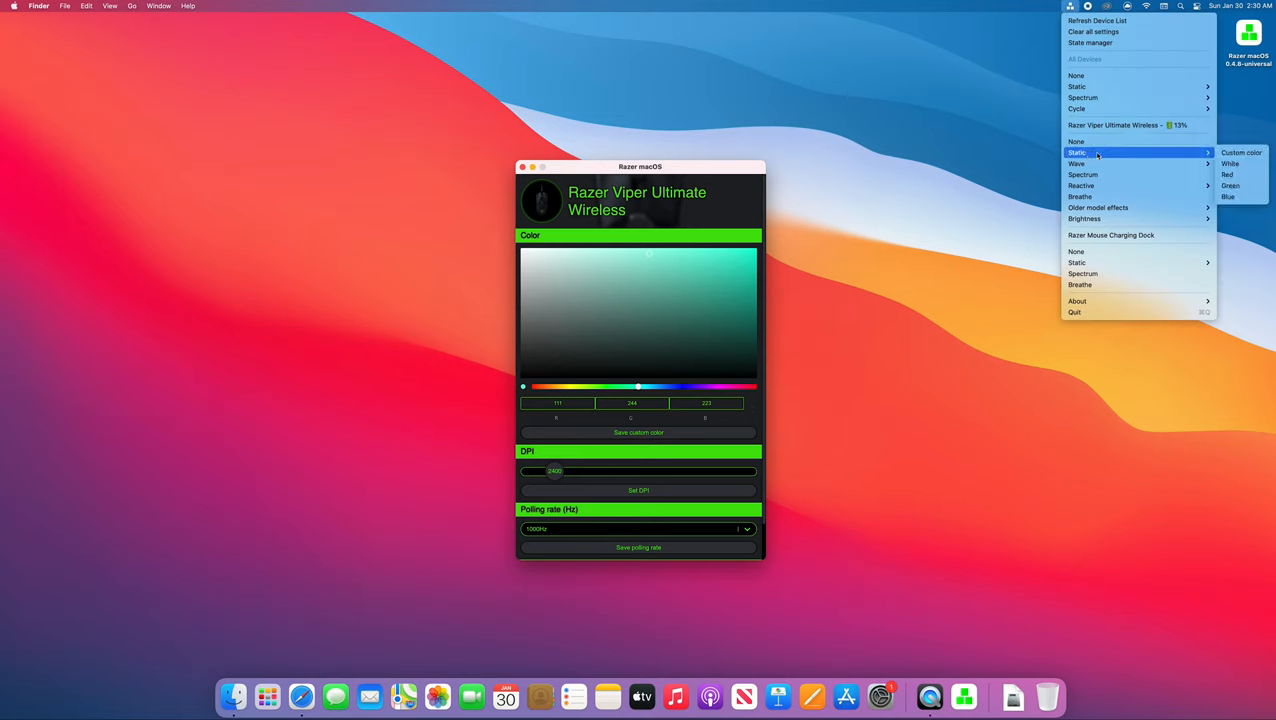
{"action": "mouse_move", "coordinate": [1244, 152]}
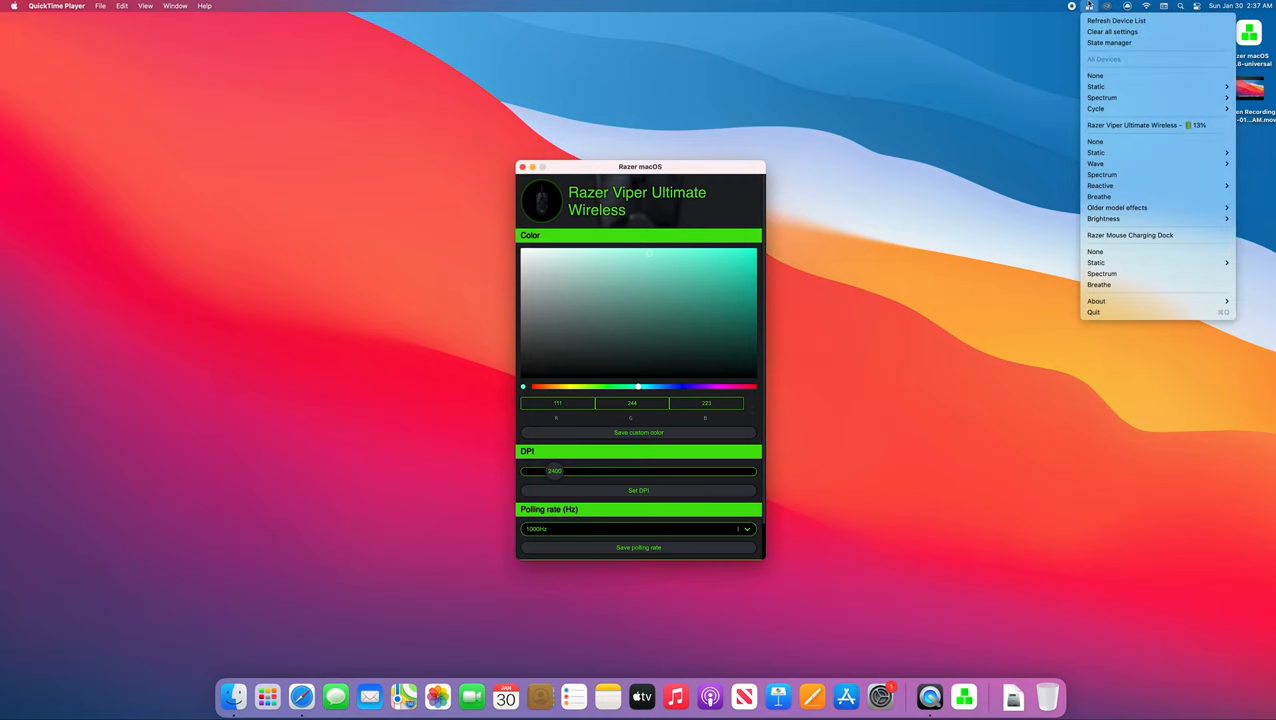
{"action": "mouse_move", "coordinate": [1130, 124]}
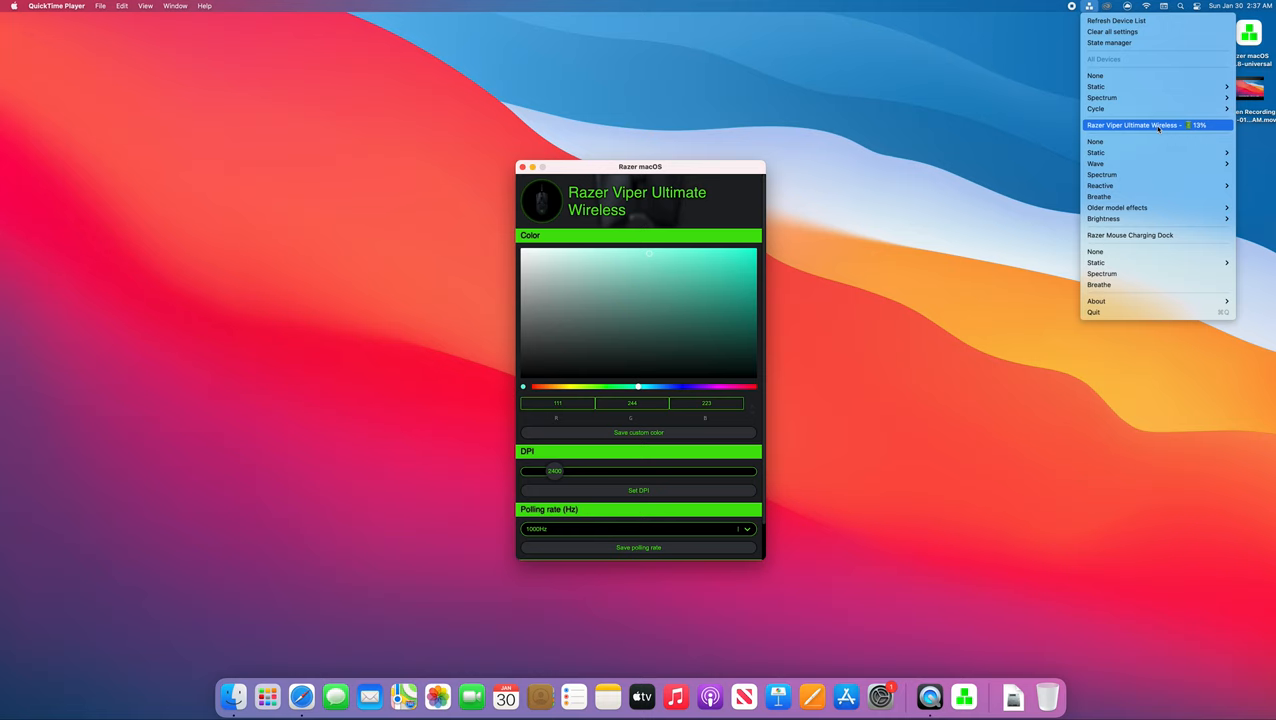
{"action": "mouse_move", "coordinate": [1112, 164]}
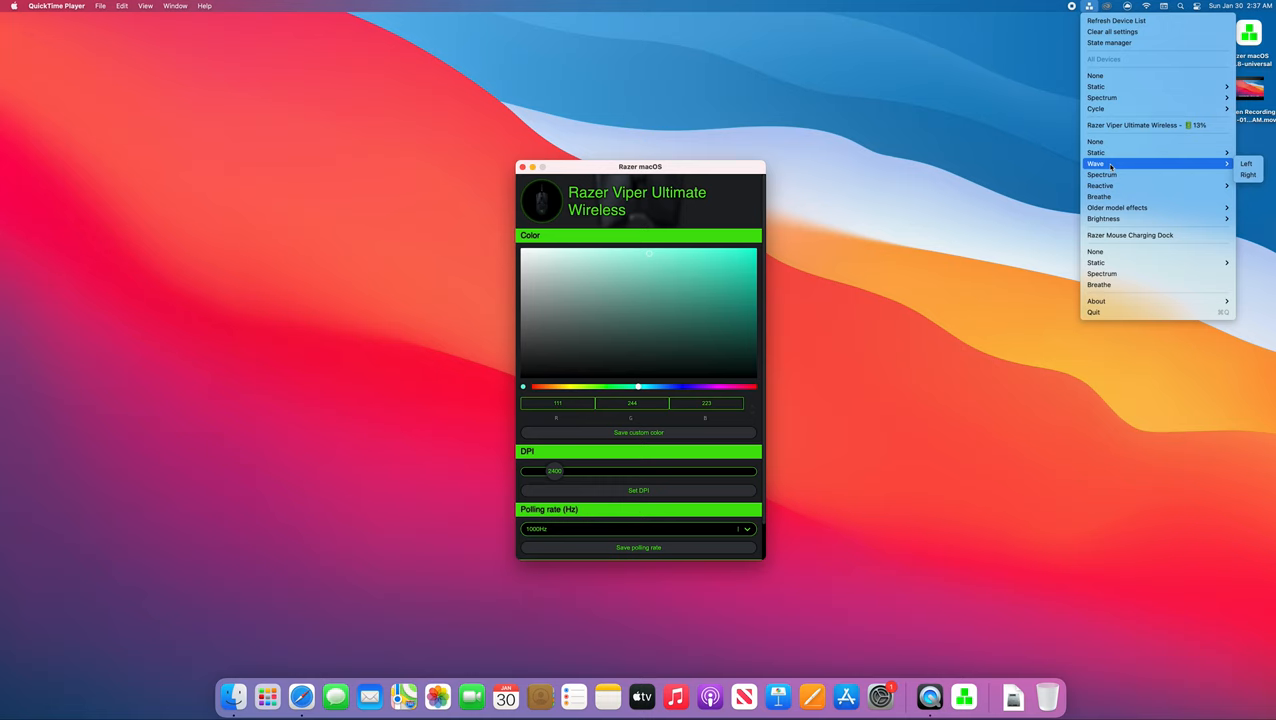
{"action": "mouse_move", "coordinate": [1100, 186]}
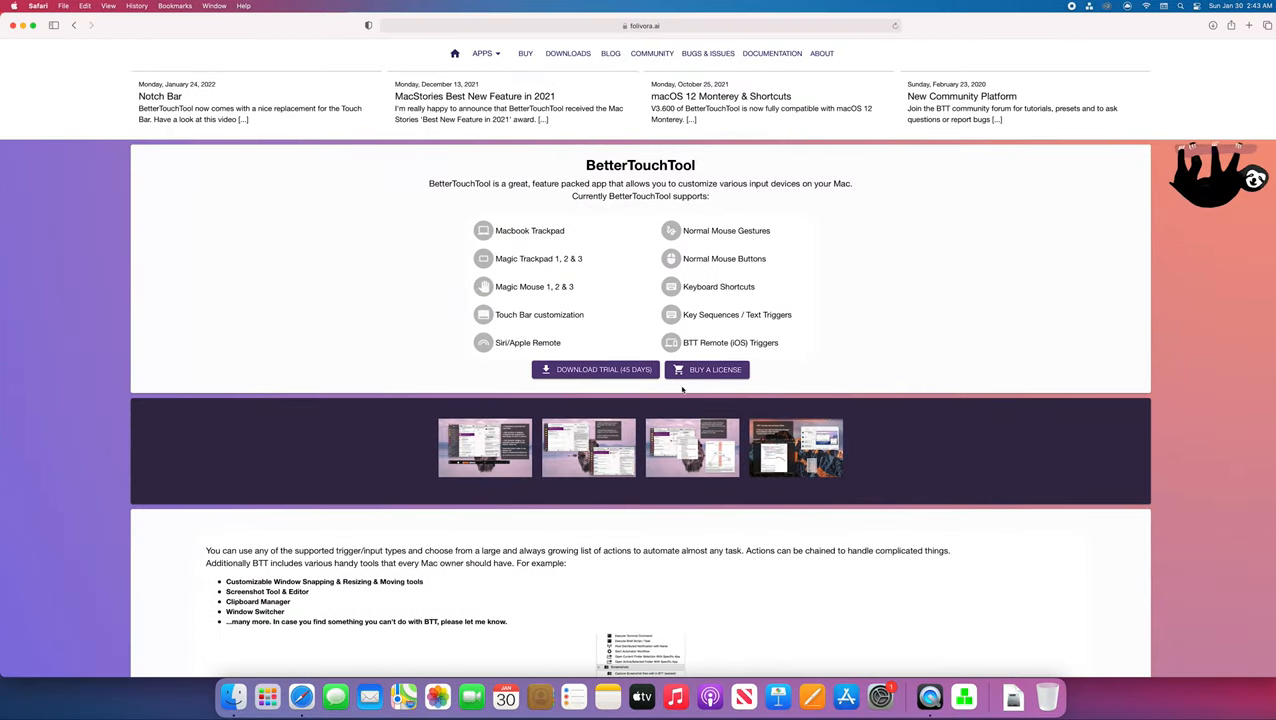
{"action": "mouse_move", "coordinate": [676, 388]}
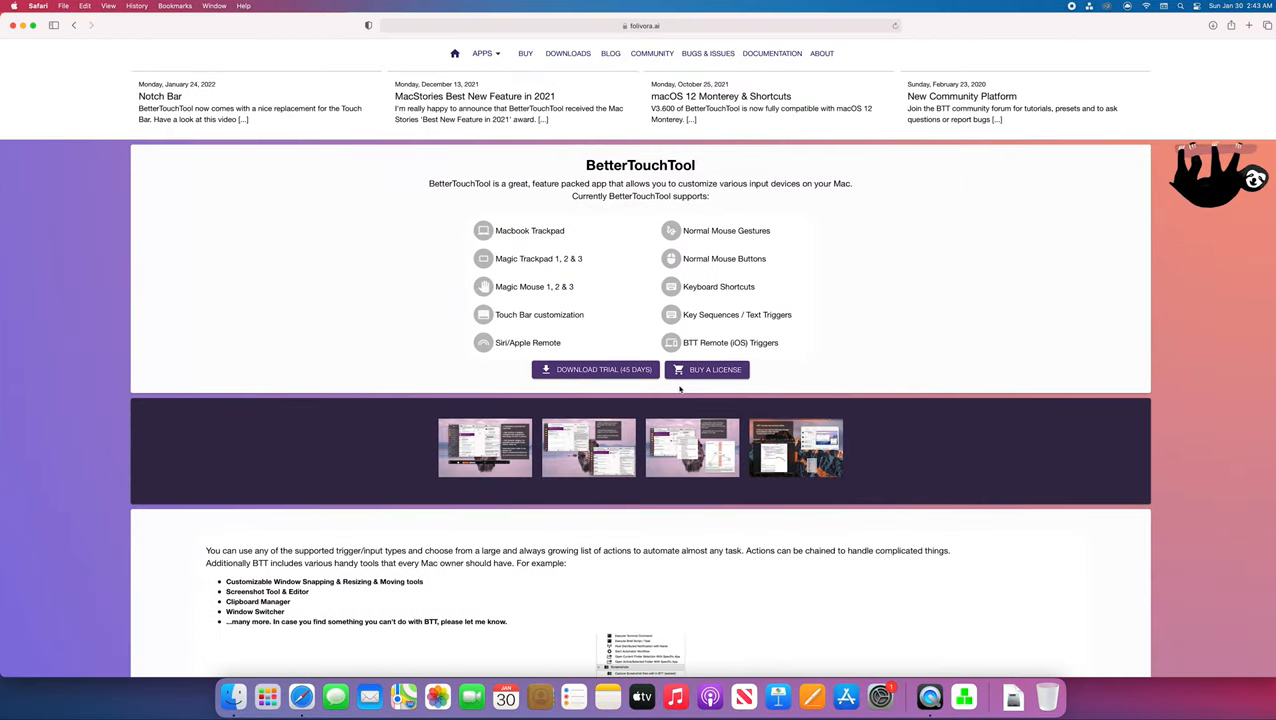
{"action": "mouse_move", "coordinate": [644, 388]}
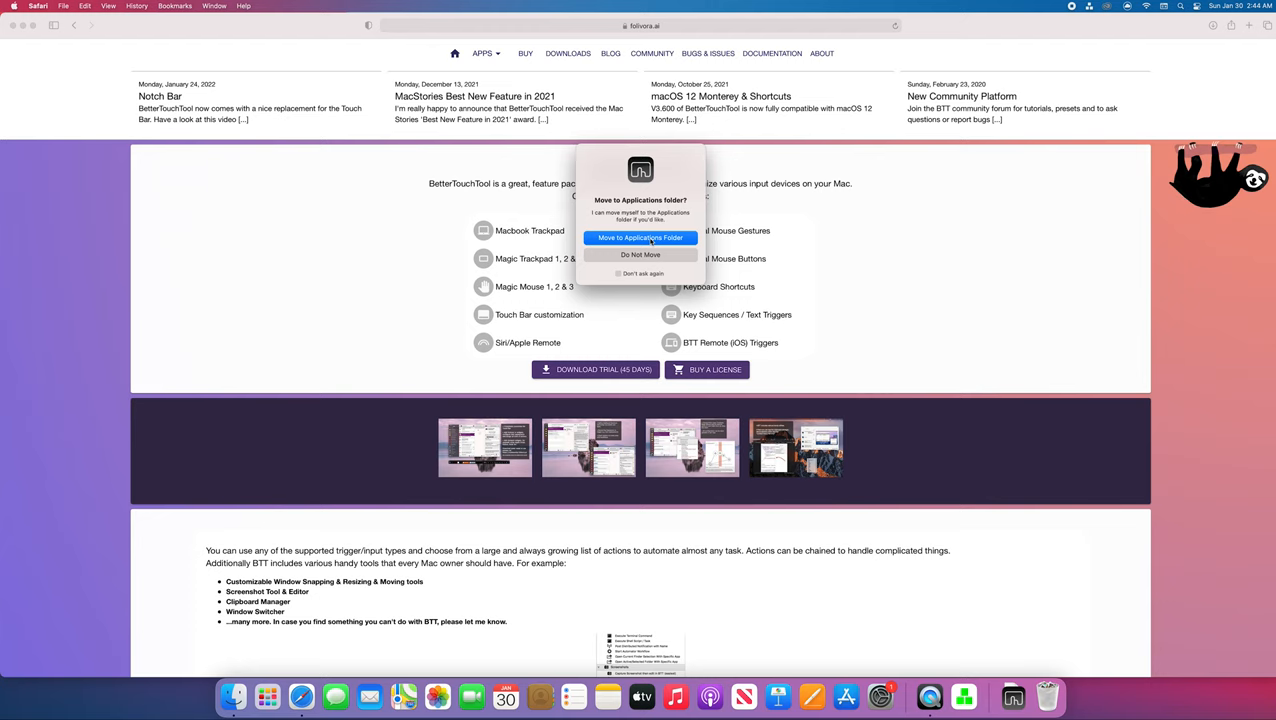
Step: Move BTT to Applications, allow Finder control, accept the privacy notice and open preferences
{"action": "left_click", "coordinate": [640, 236]}
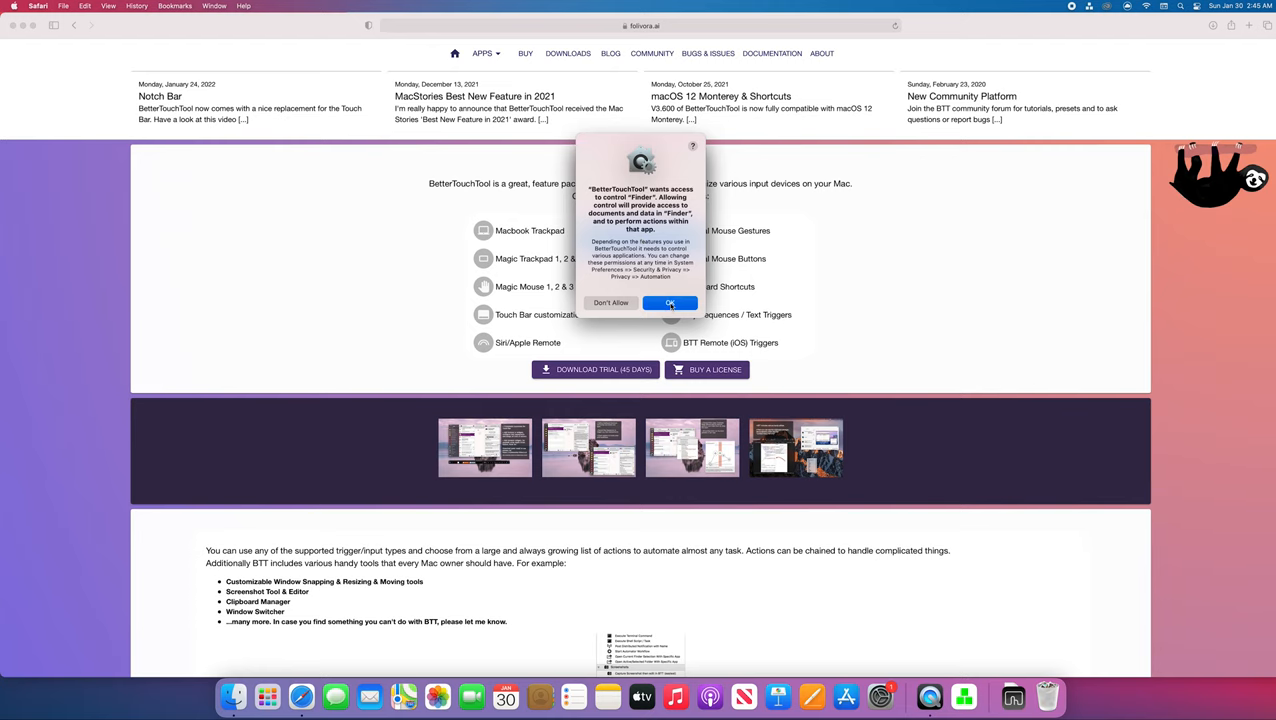
{"action": "left_click", "coordinate": [670, 304]}
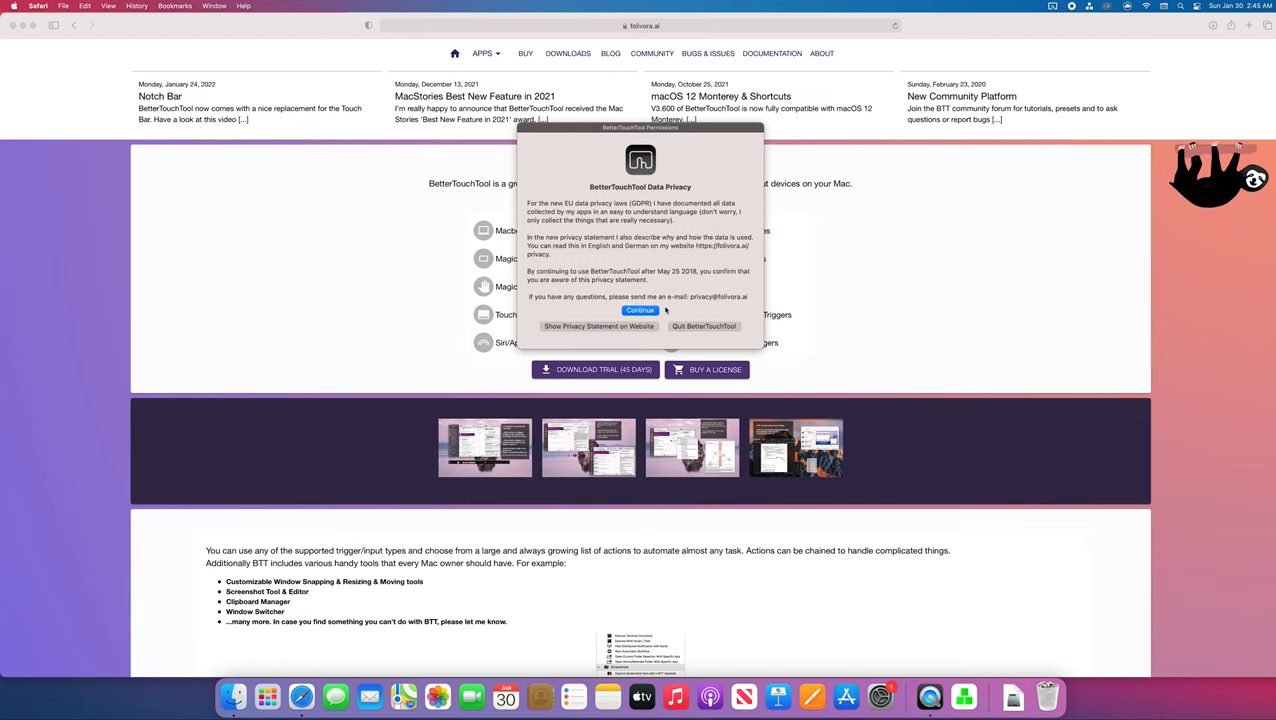
{"action": "left_click", "coordinate": [640, 310]}
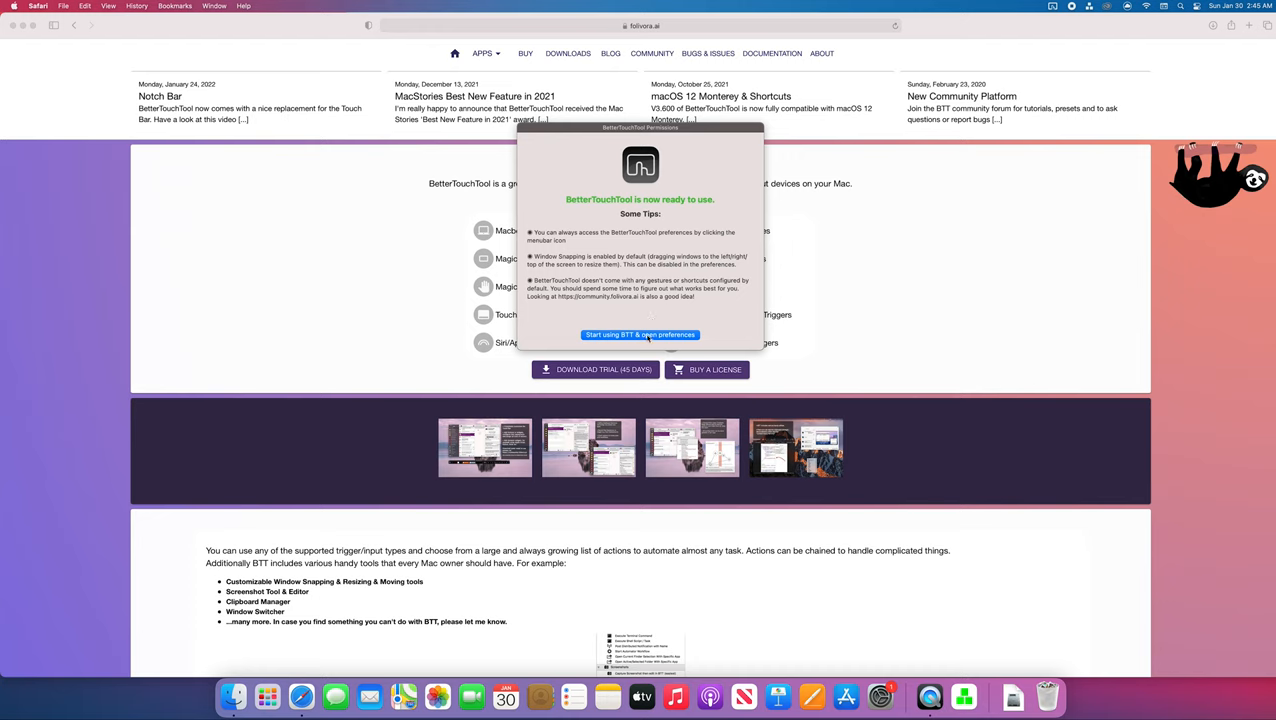
{"action": "left_click", "coordinate": [640, 334]}
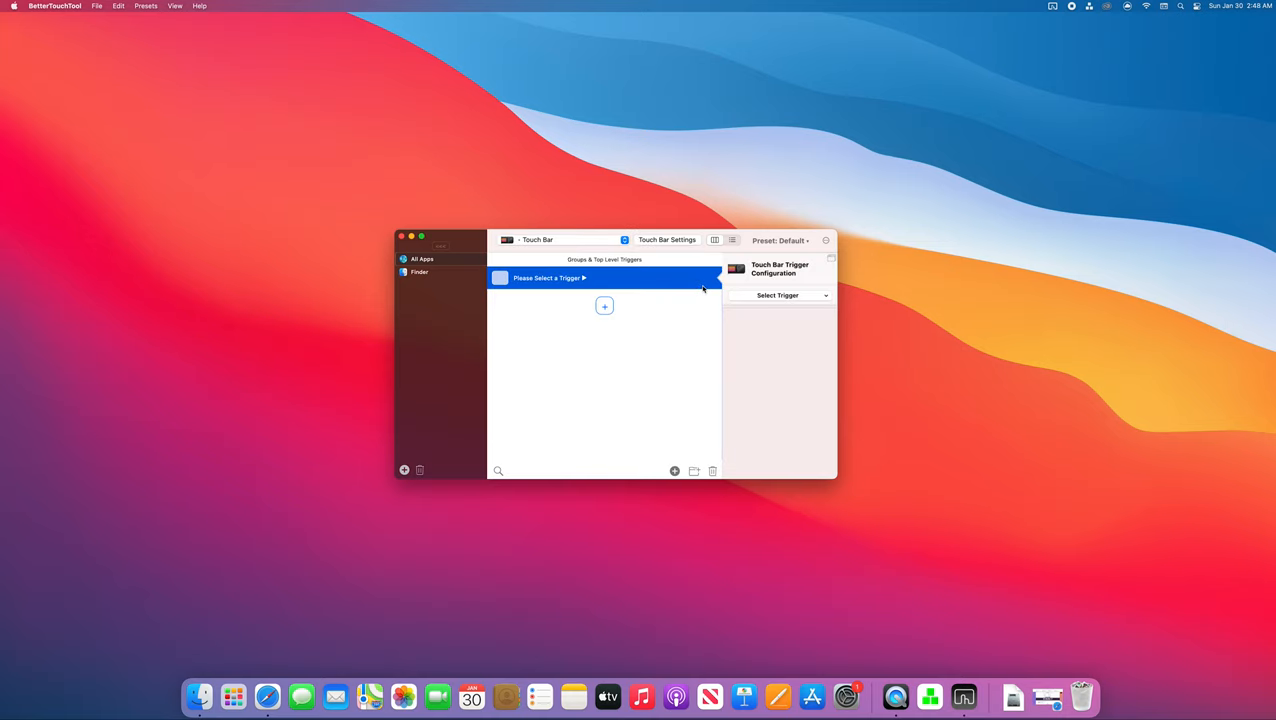
{"action": "mouse_move", "coordinate": [404, 216]}
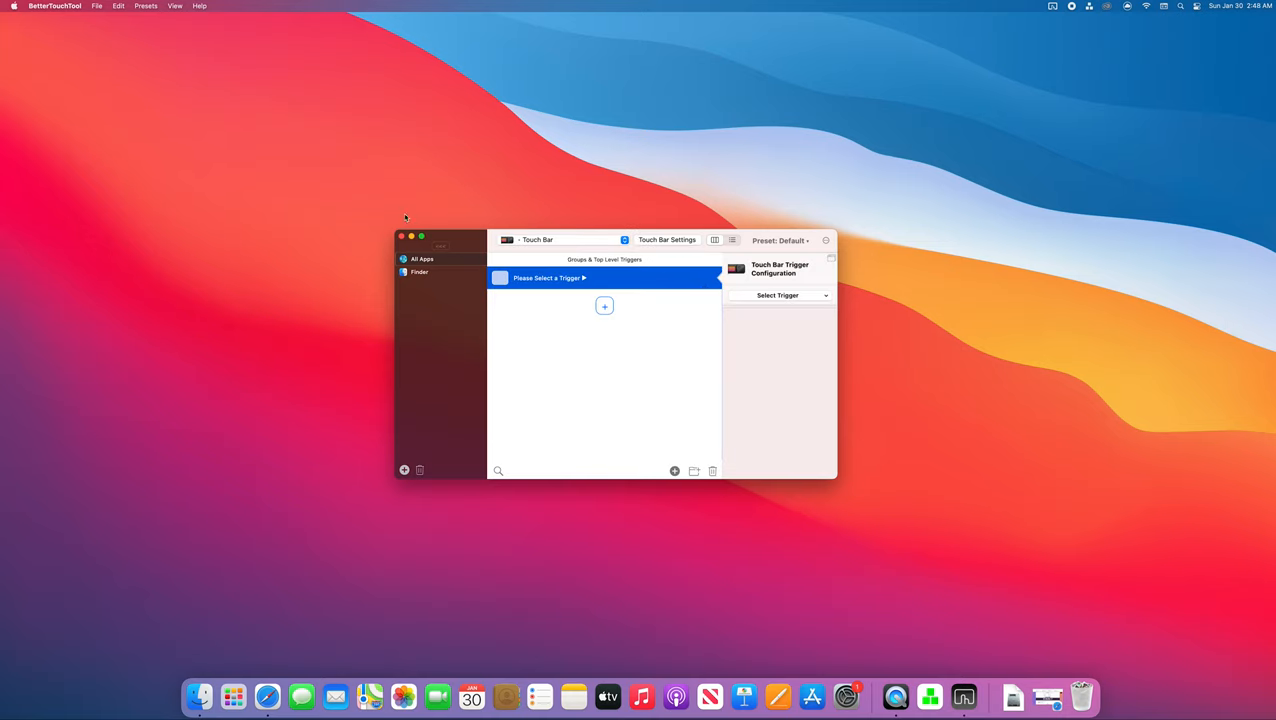
{"action": "mouse_move", "coordinate": [498, 310]}
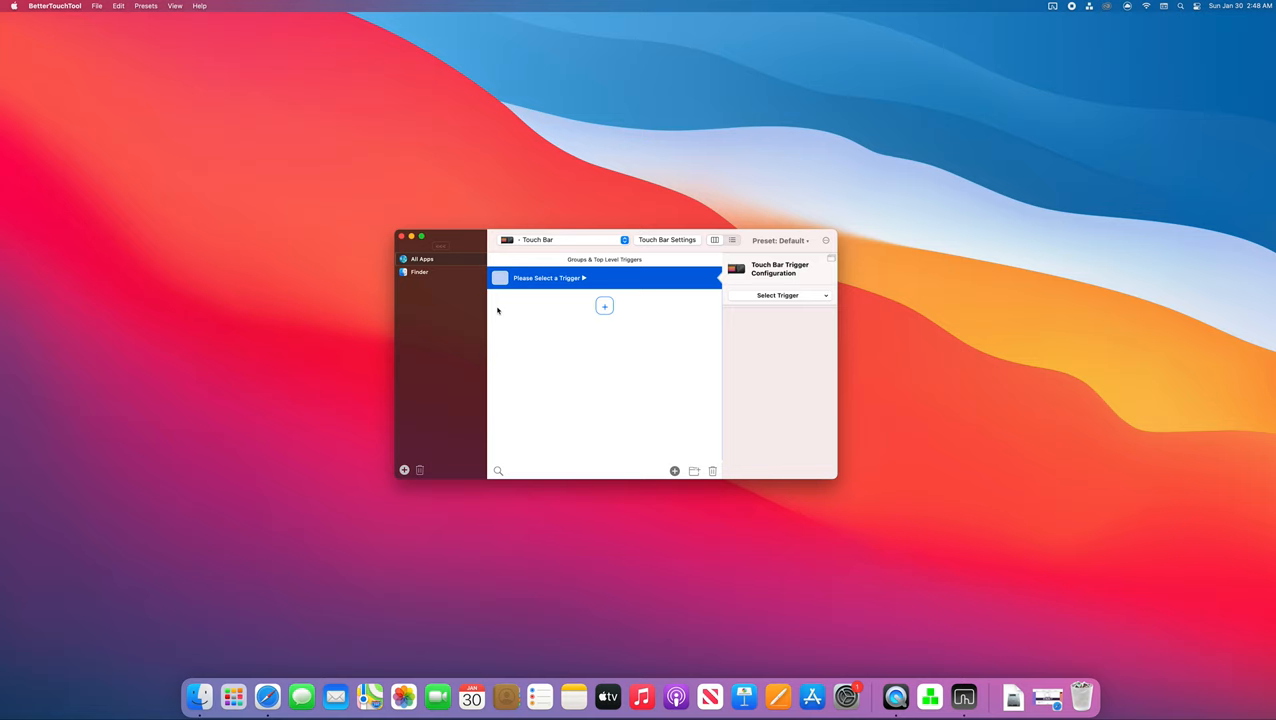
Step: Switch the trigger category to Normal Mouse and add a first mouse trigger
{"action": "left_click", "coordinate": [548, 240]}
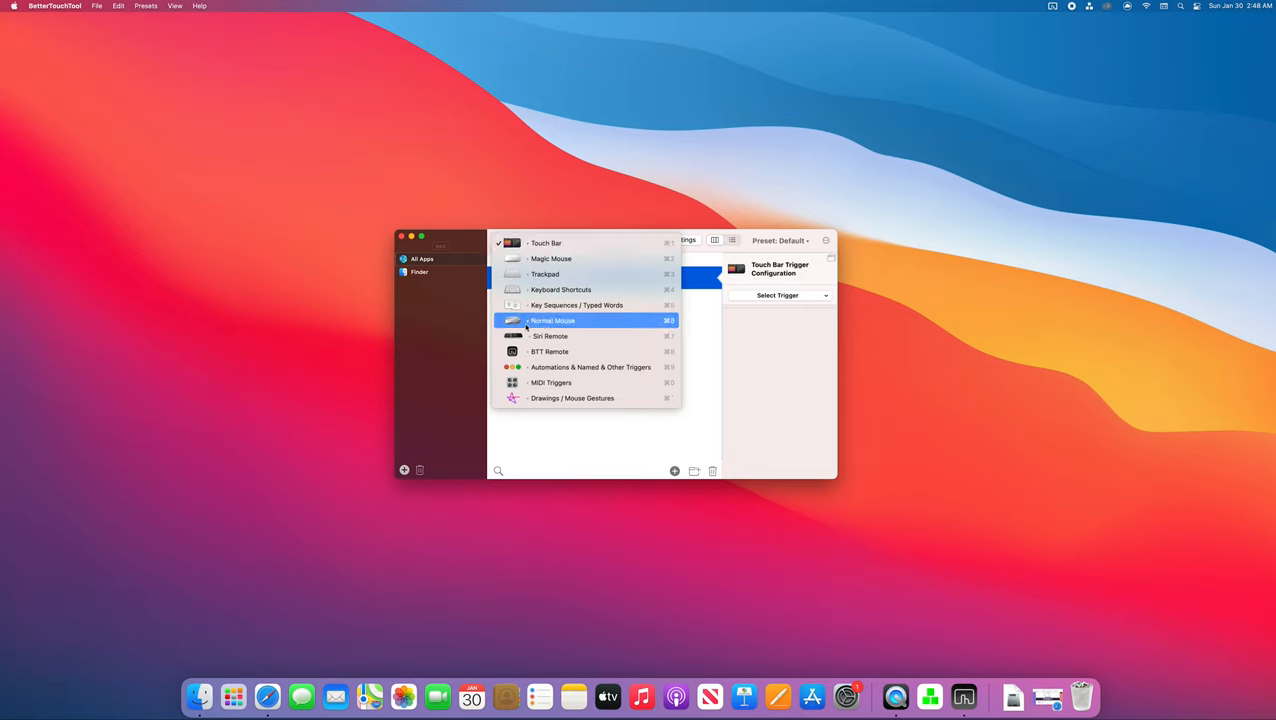
{"action": "left_click", "coordinate": [564, 320]}
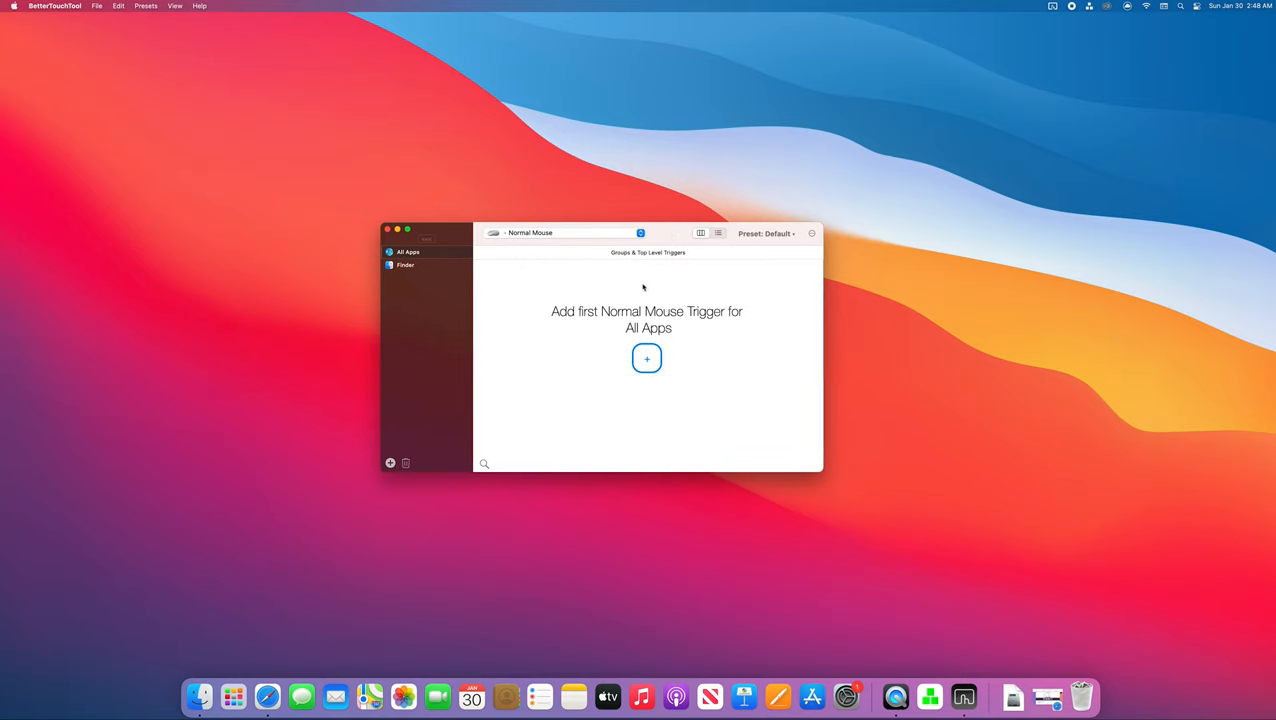
{"action": "left_click", "coordinate": [646, 358]}
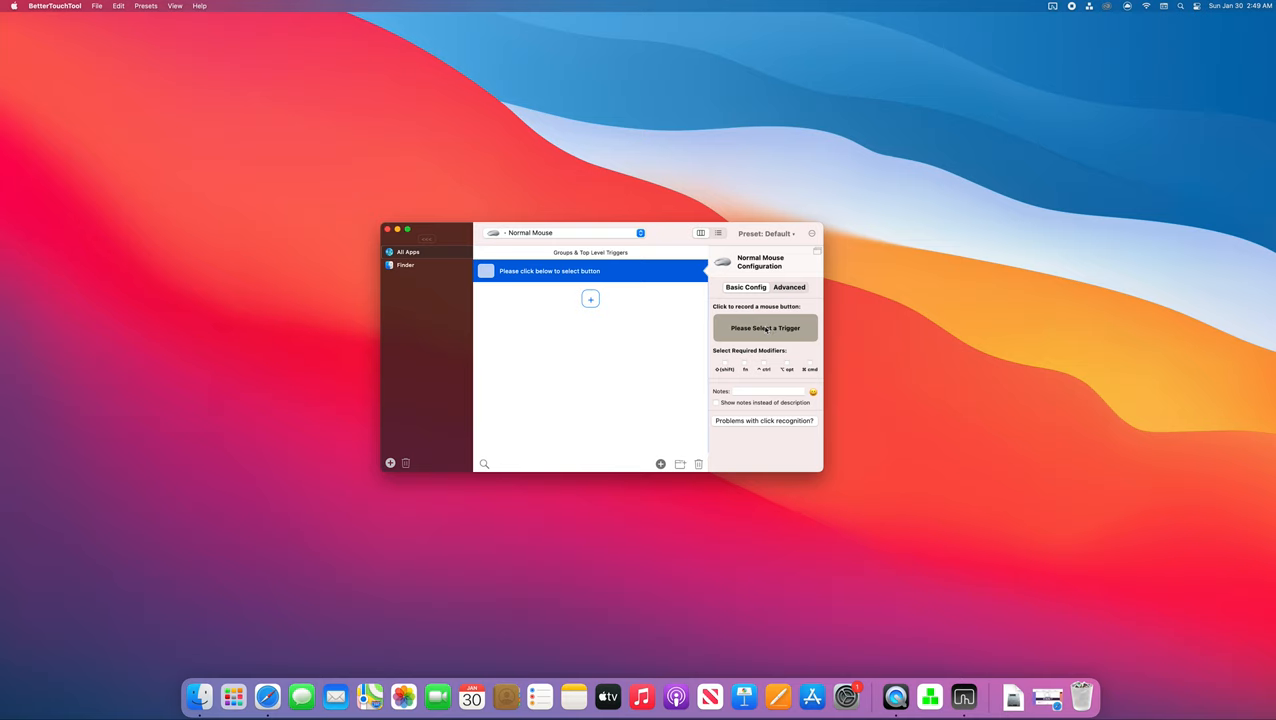
Step: Record the Middle Mouse Button as the trigger and add an action, scrolling to macOS Functionality
{"action": "middle_click", "coordinate": [764, 328]}
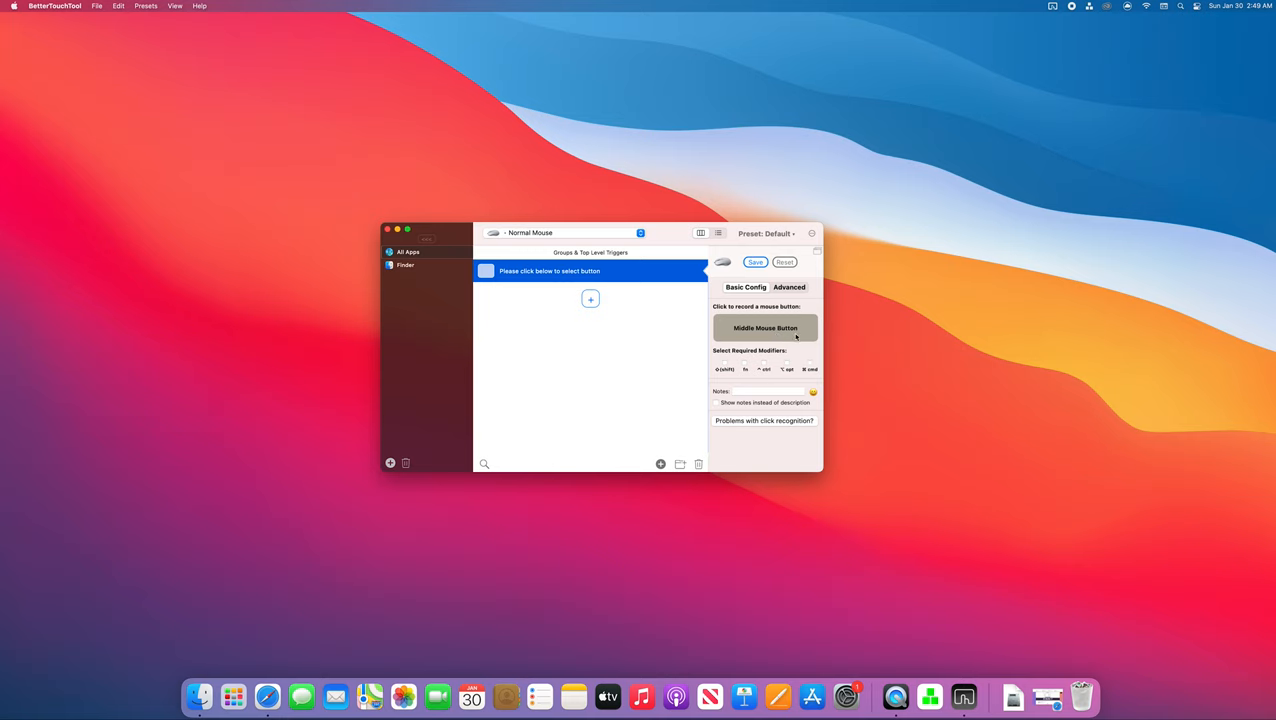
{"action": "mouse_move", "coordinate": [618, 328]}
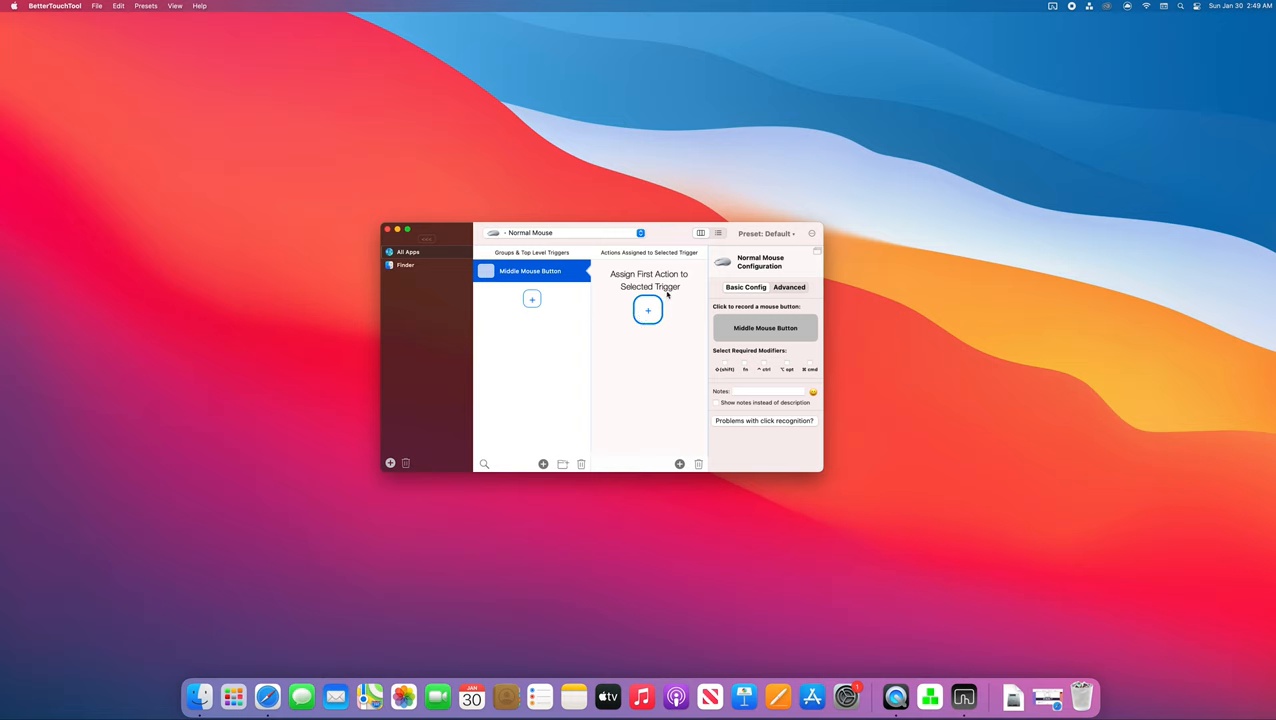
{"action": "mouse_move", "coordinate": [648, 344]}
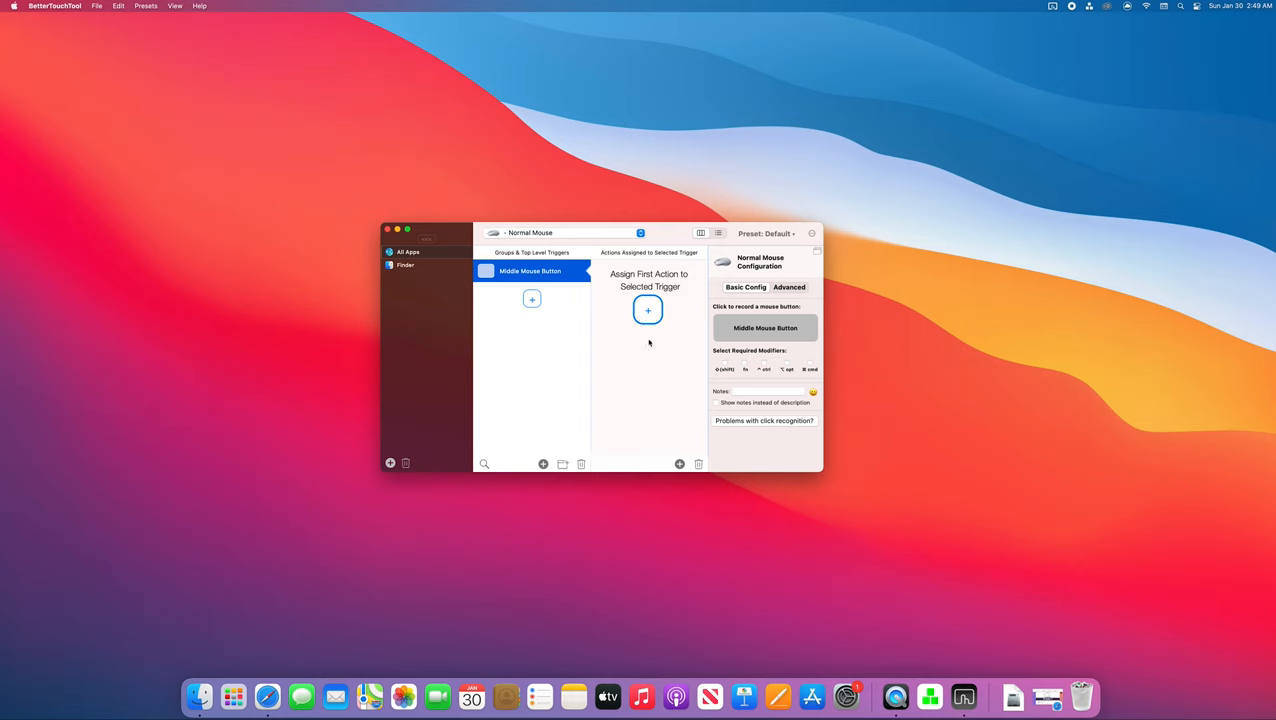
{"action": "left_click", "coordinate": [648, 310]}
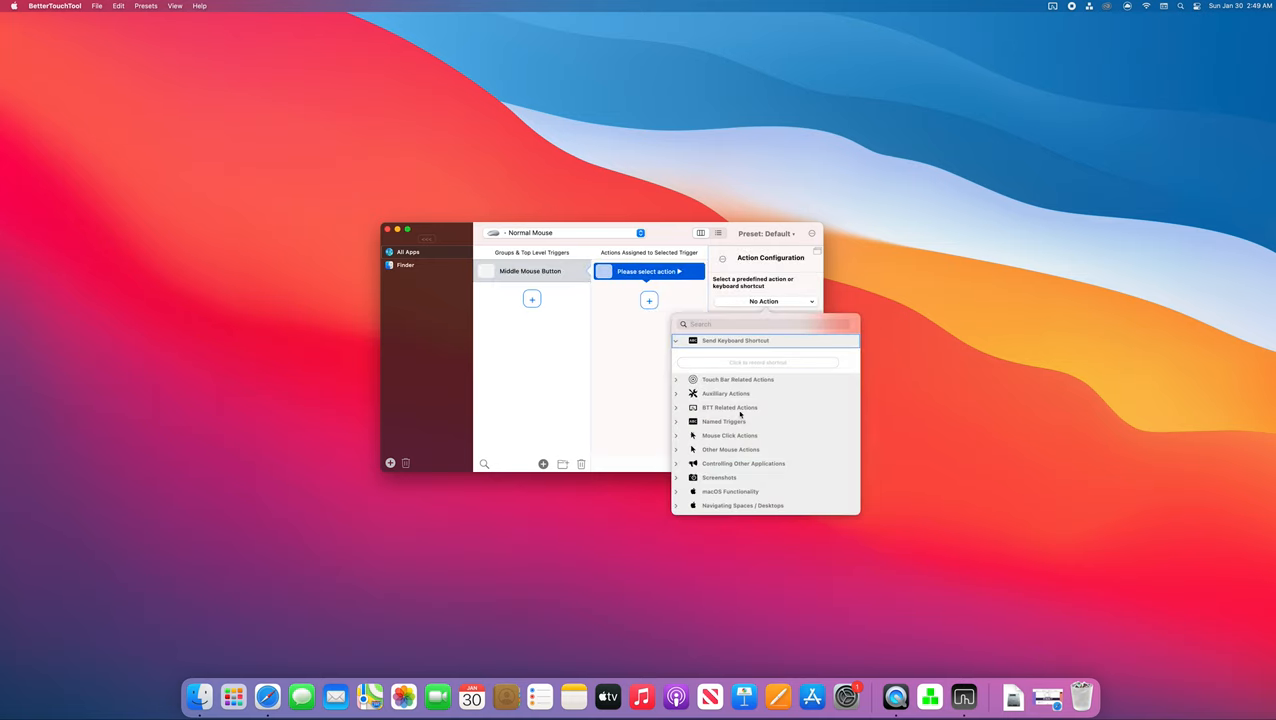
{"action": "scroll", "scroll_direction": "down", "scroll_amount": 3}
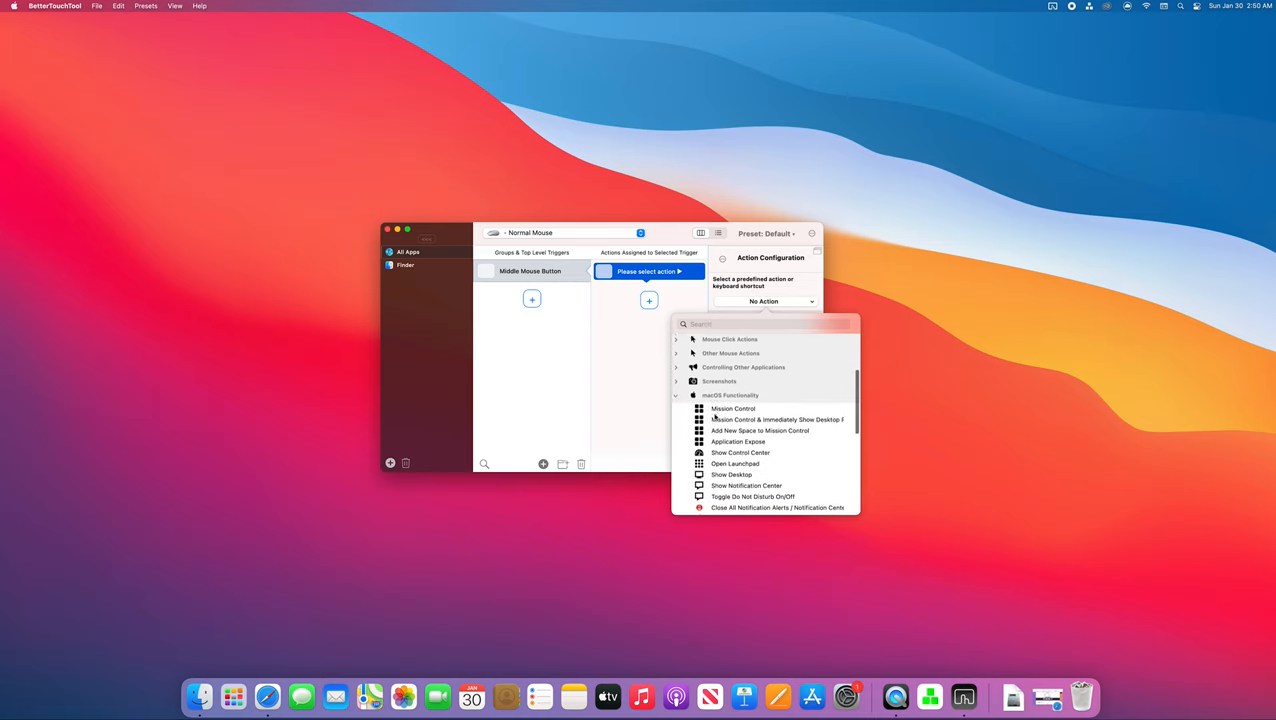
{"action": "scroll", "scroll_direction": "down", "scroll_amount": 3}
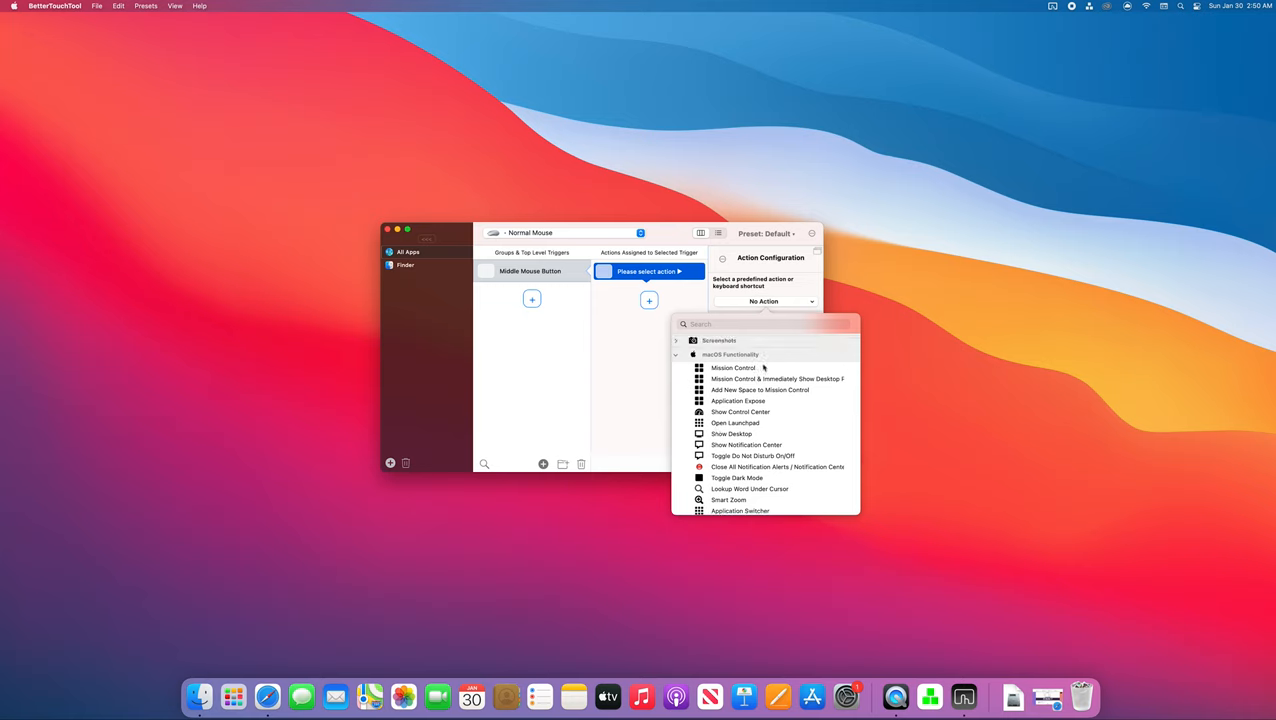
{"action": "mouse_move", "coordinate": [738, 368]}
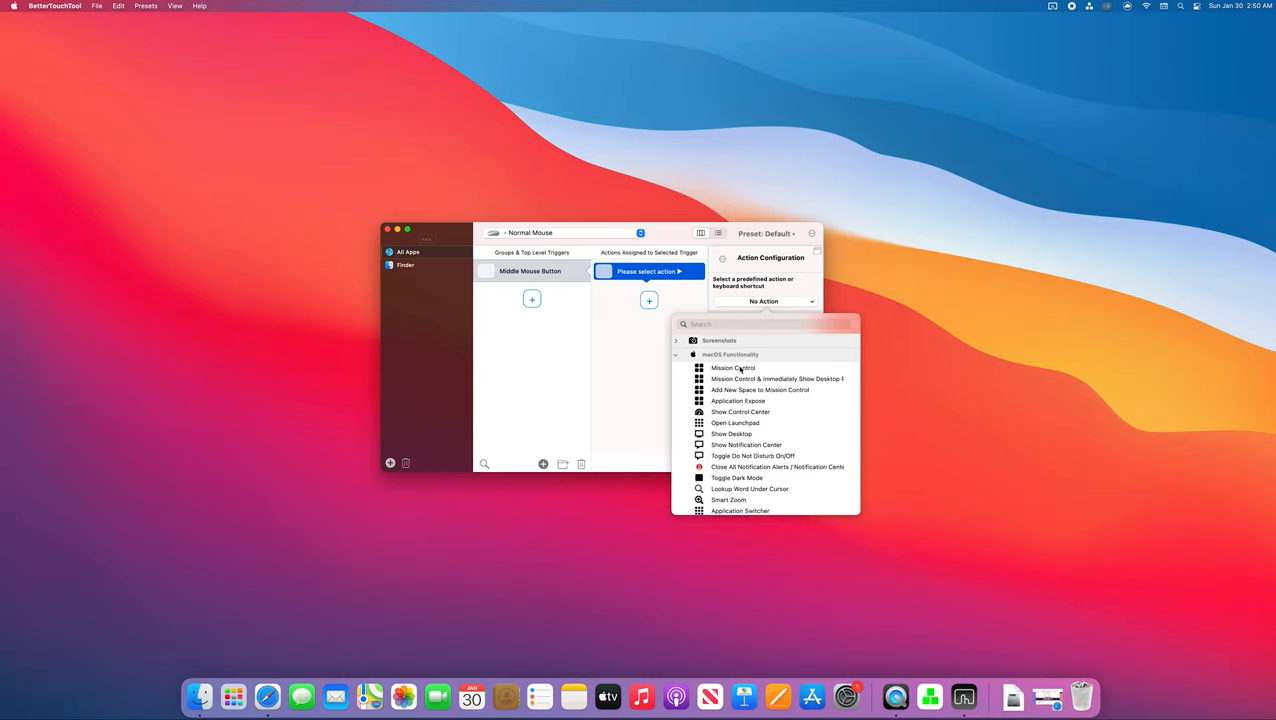
Step: Assign Mission Control as the middle mouse button's action
{"action": "left_click", "coordinate": [728, 368]}
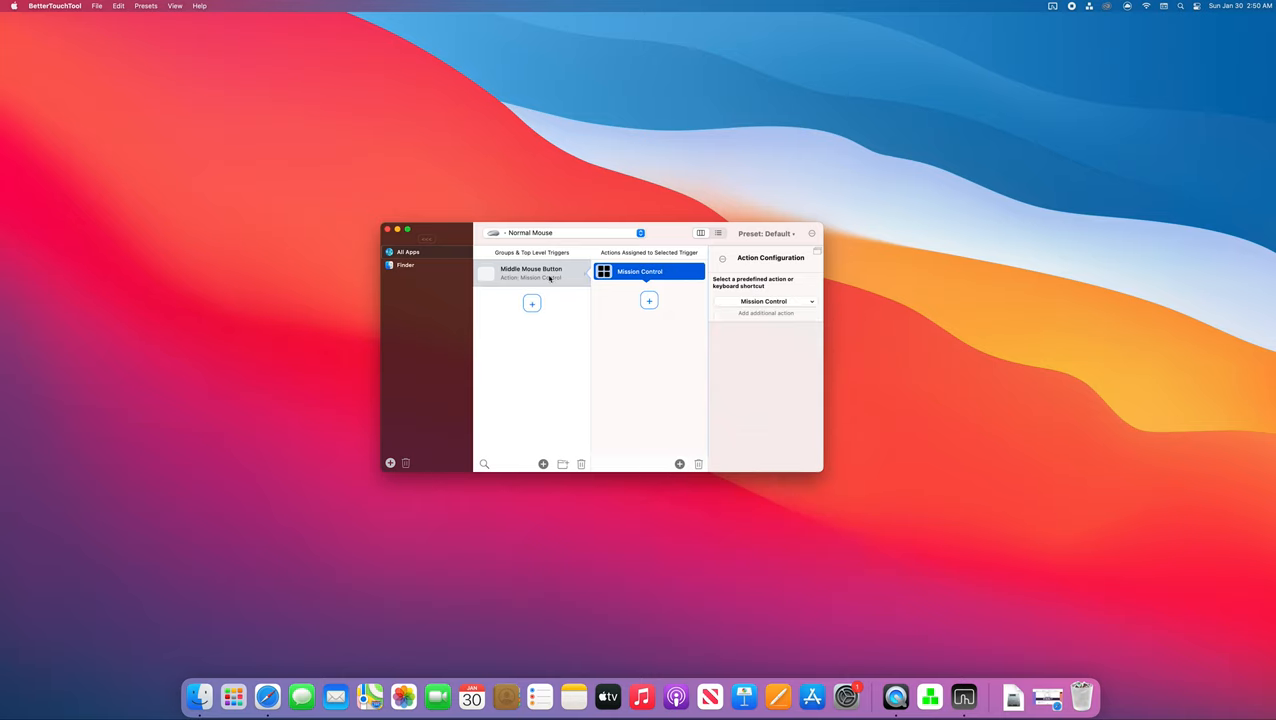
{"action": "mouse_move", "coordinate": [628, 284]}
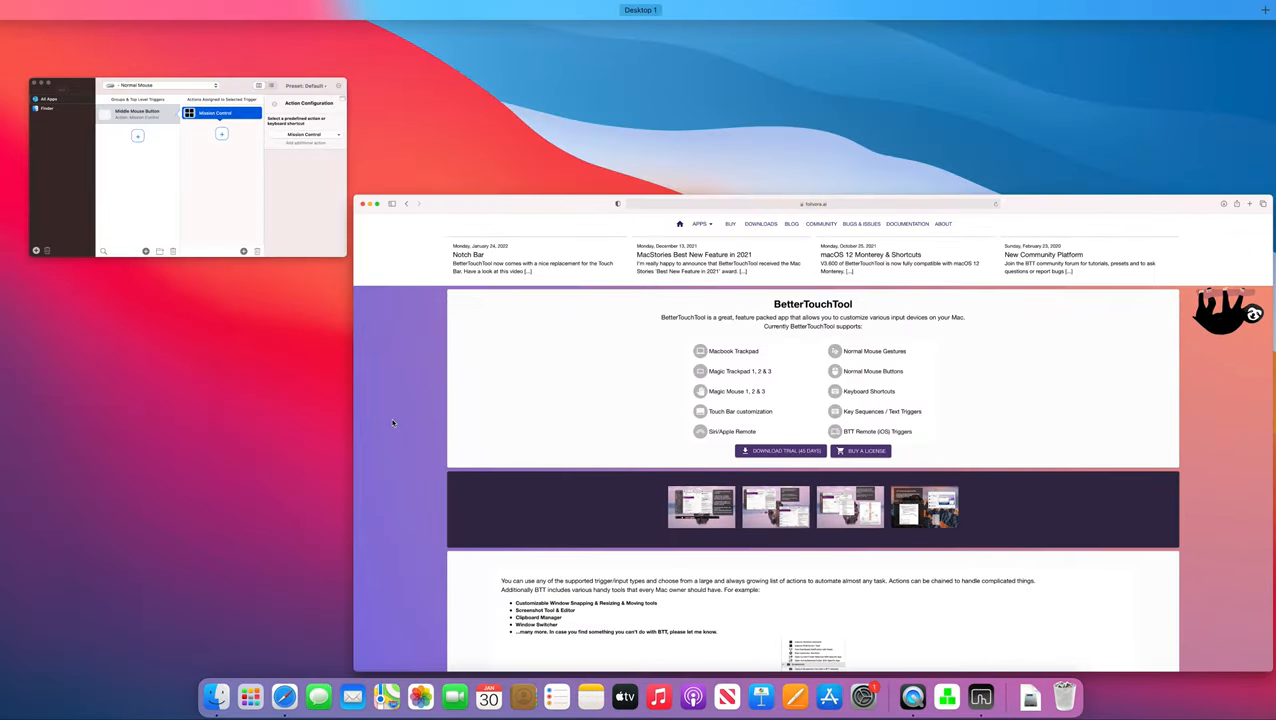
{"action": "mouse_move", "coordinate": [444, 432]}
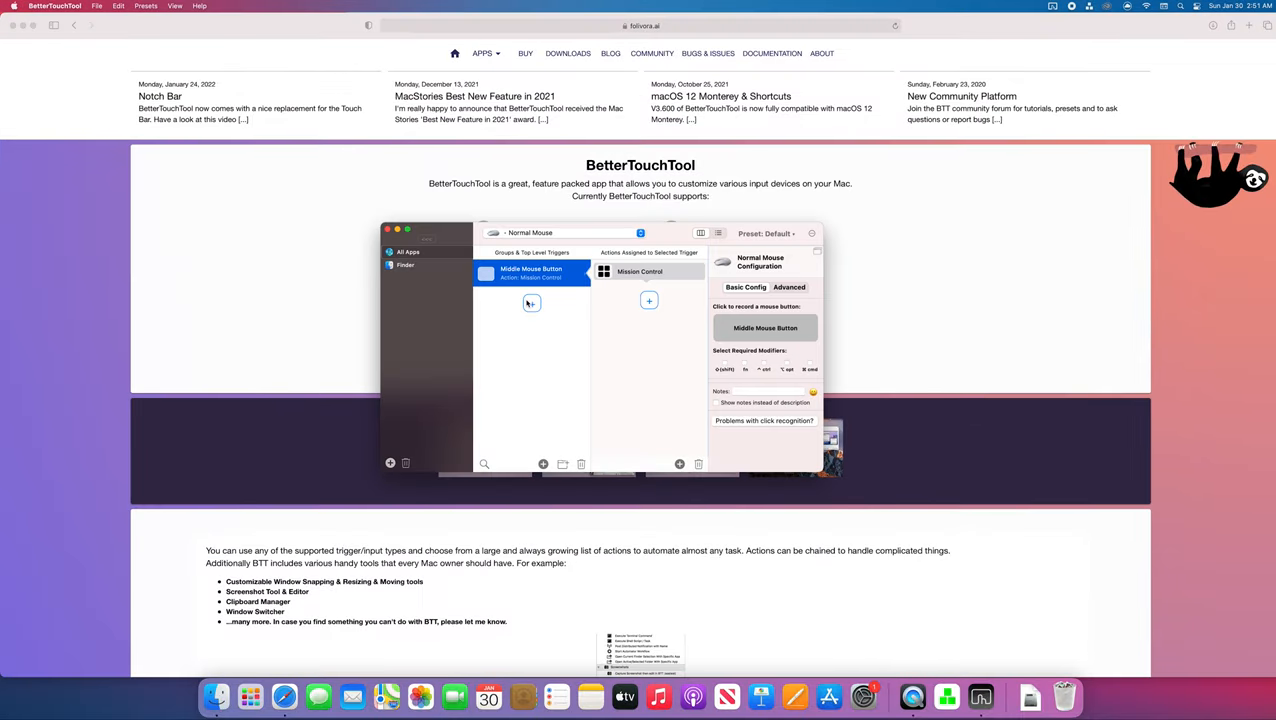
{"action": "mouse_move", "coordinate": [532, 304]}
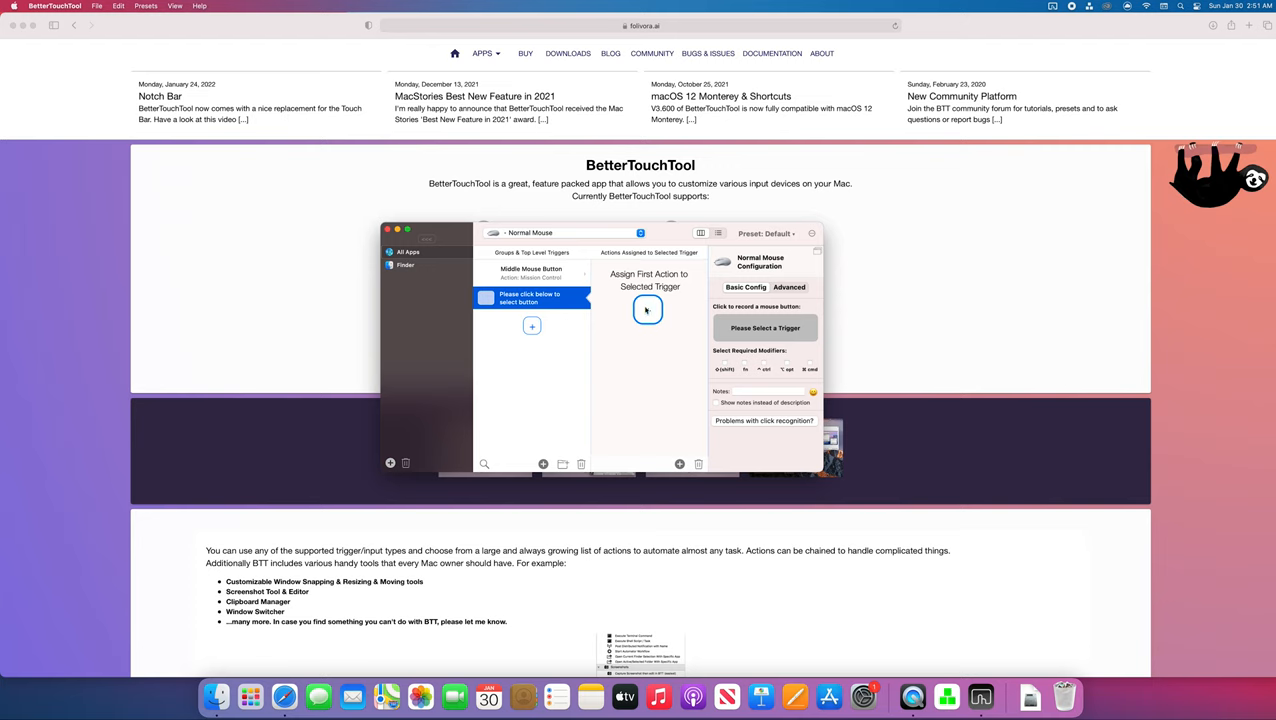
Step: Record Button 4 as a second mouse trigger and add an action to it
{"action": "left_click", "coordinate": [764, 328]}
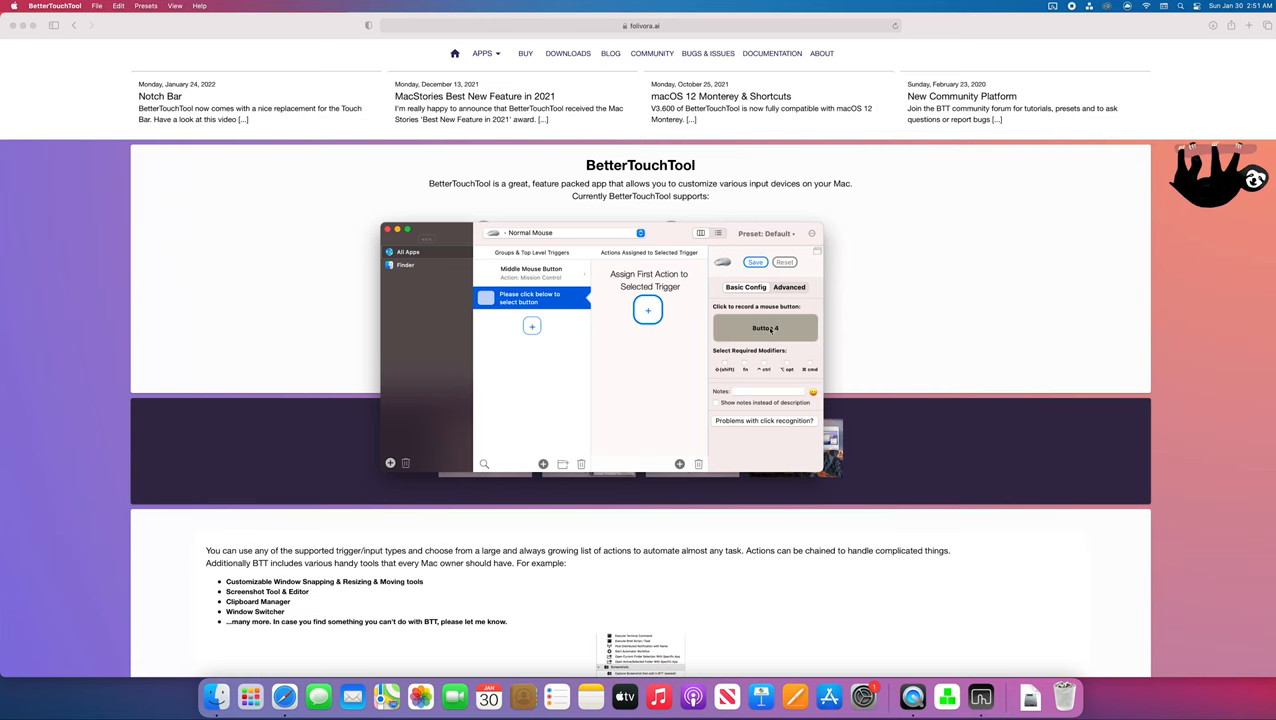
{"action": "left_click", "coordinate": [648, 310]}
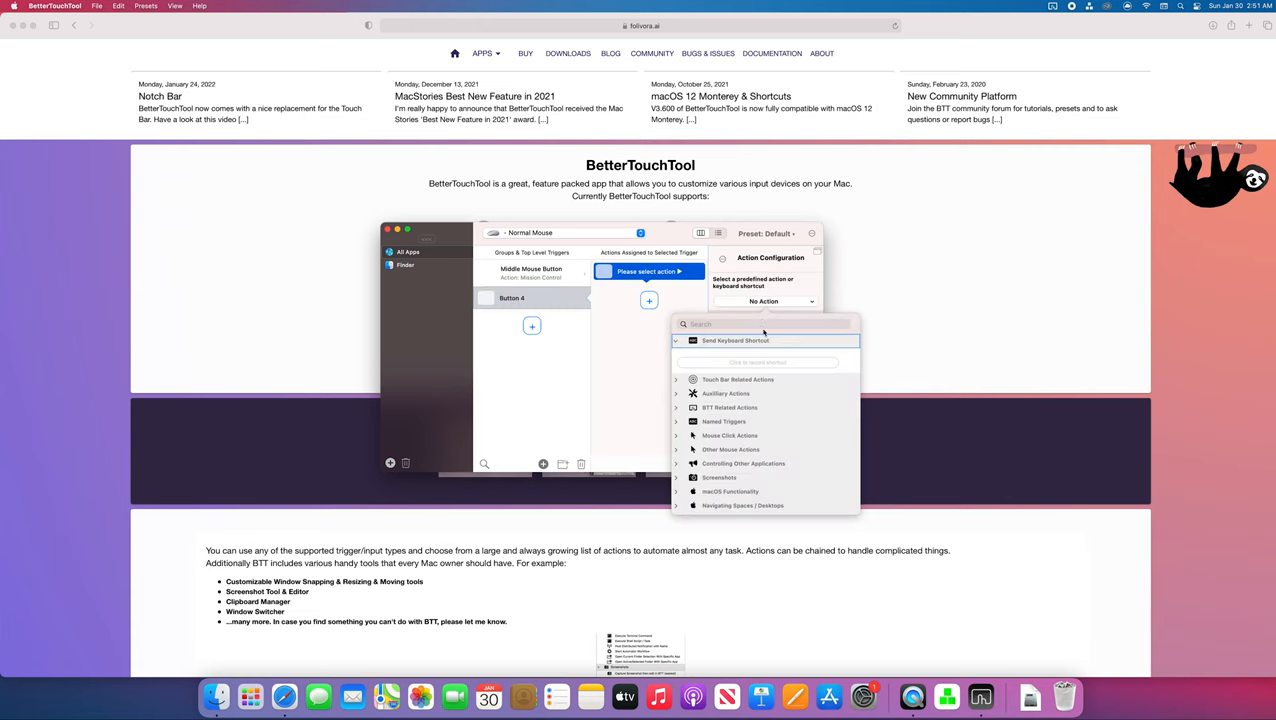